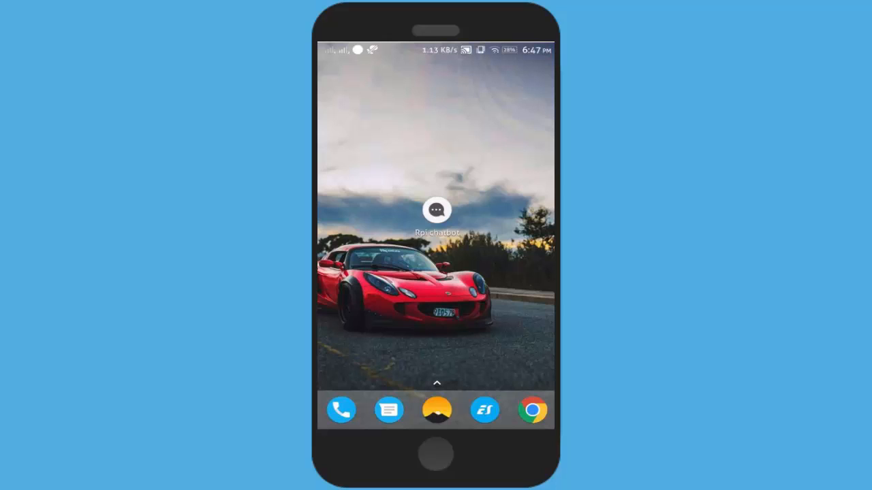
{"action": "mouse_move", "coordinate": [440, 216]}
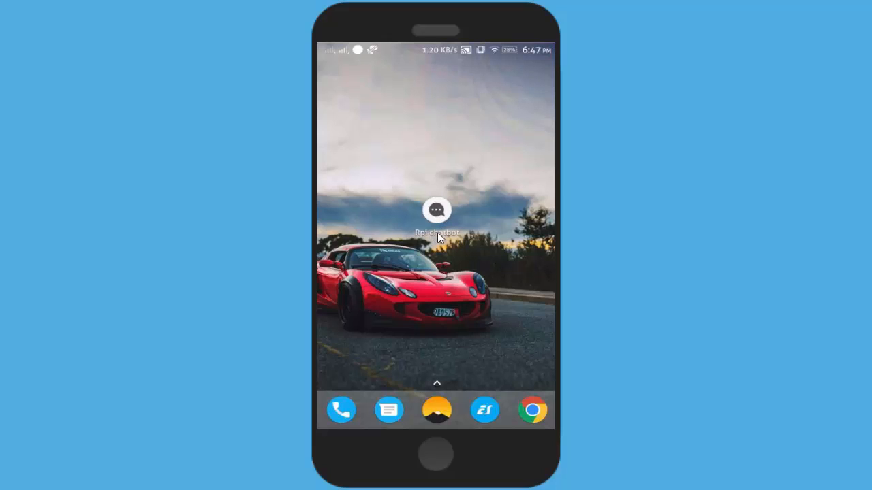
{"action": "mouse_move", "coordinate": [457, 276]}
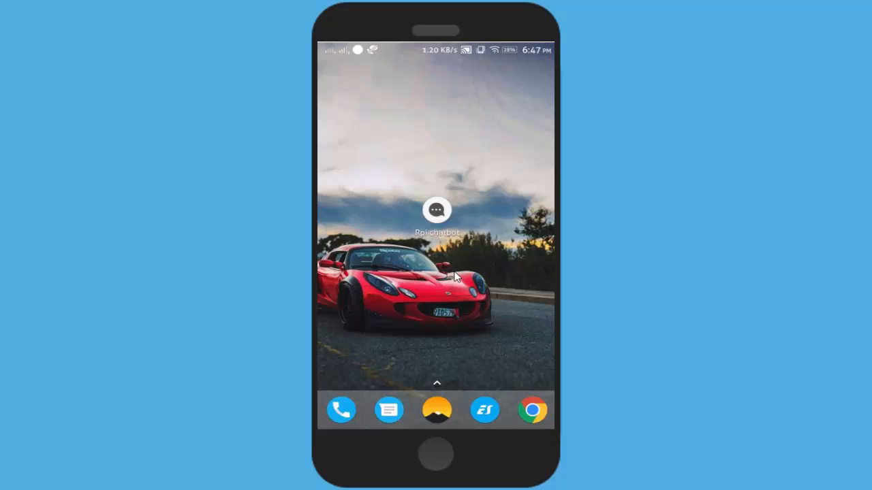
Launch the Rpi chatbot app, greet it by voice and ask its name
{"action": "left_click", "coordinate": [436, 209]}
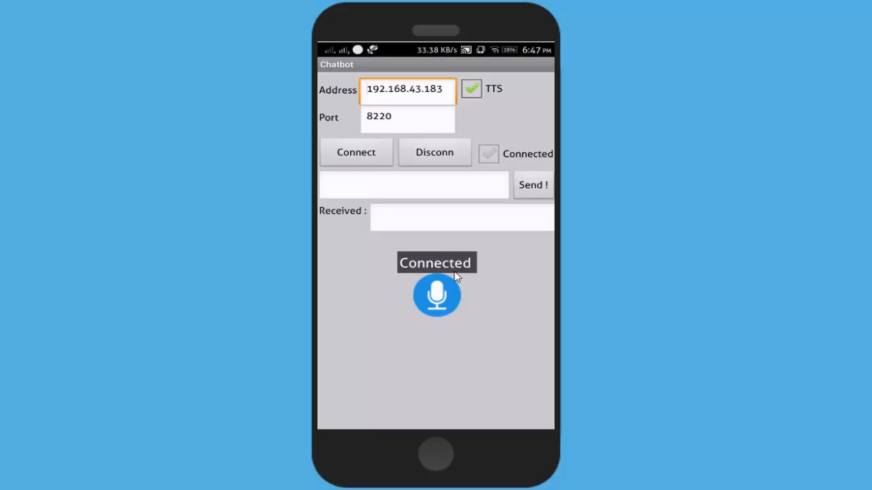
{"action": "left_click", "coordinate": [437, 295]}
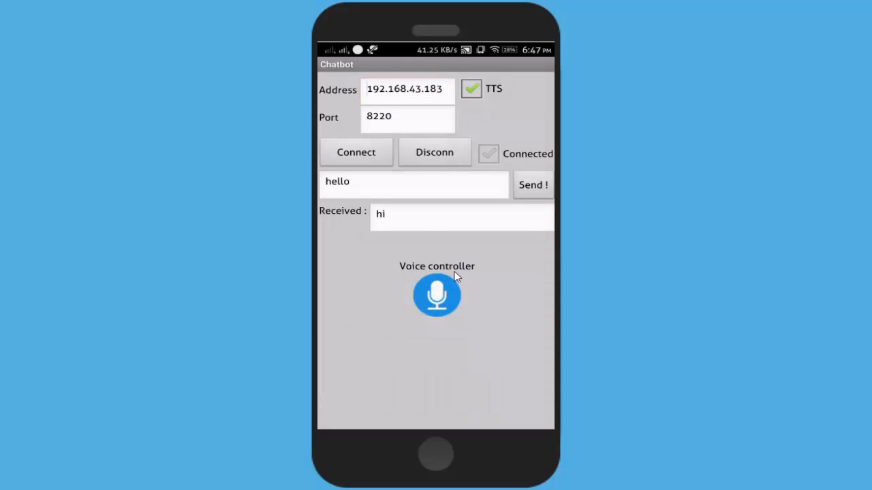
{"action": "left_click", "coordinate": [436, 295]}
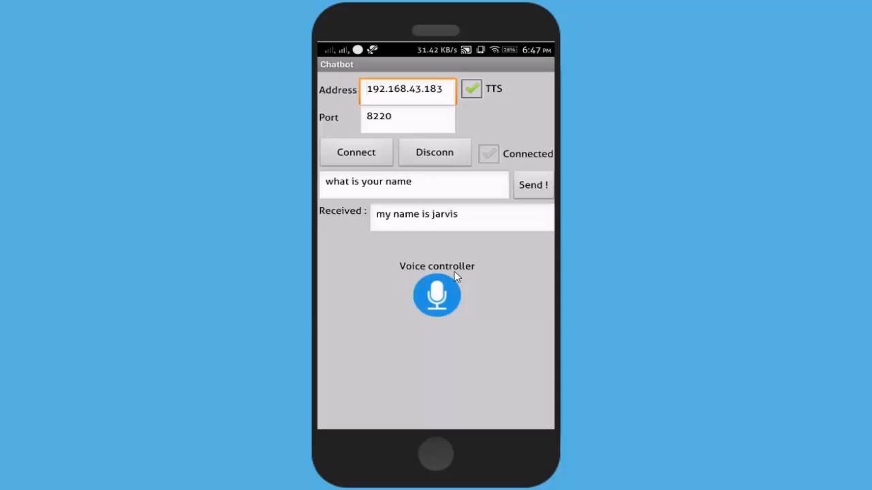
Ask the chatbot by voice to switch the Pi light on, then off, then tap the message box
{"action": "left_click", "coordinate": [437, 294]}
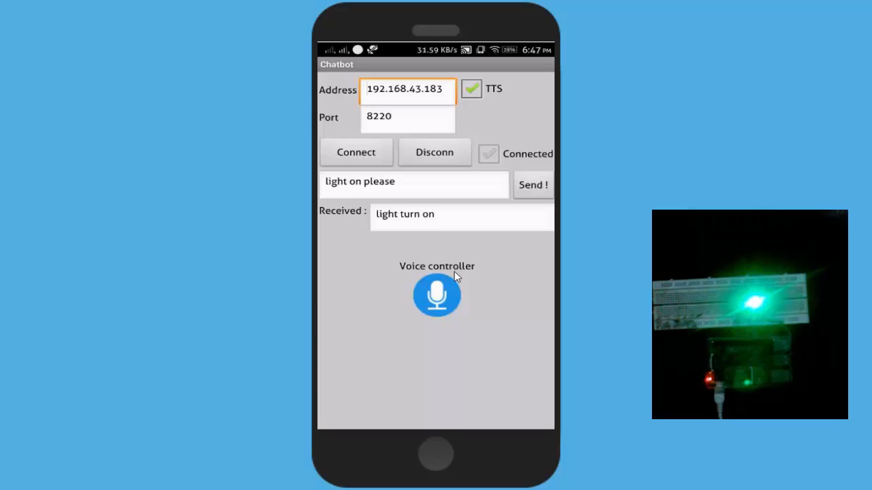
{"action": "left_click", "coordinate": [436, 294]}
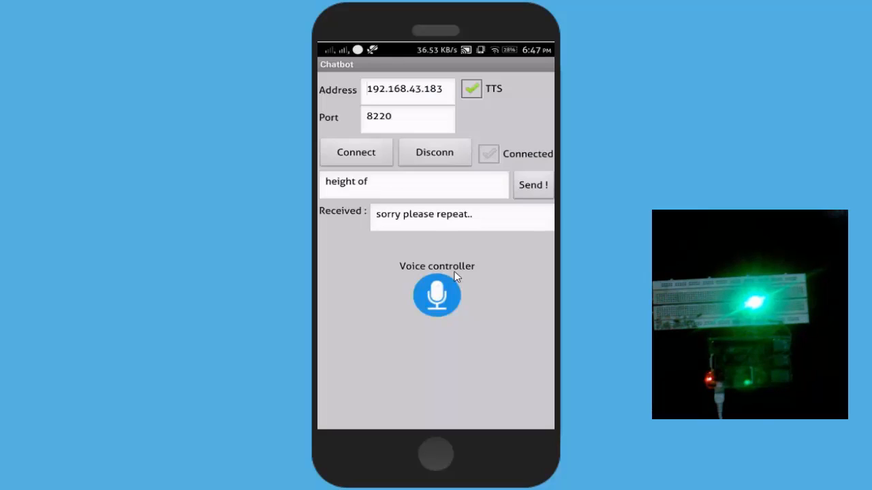
{"action": "left_click", "coordinate": [437, 294]}
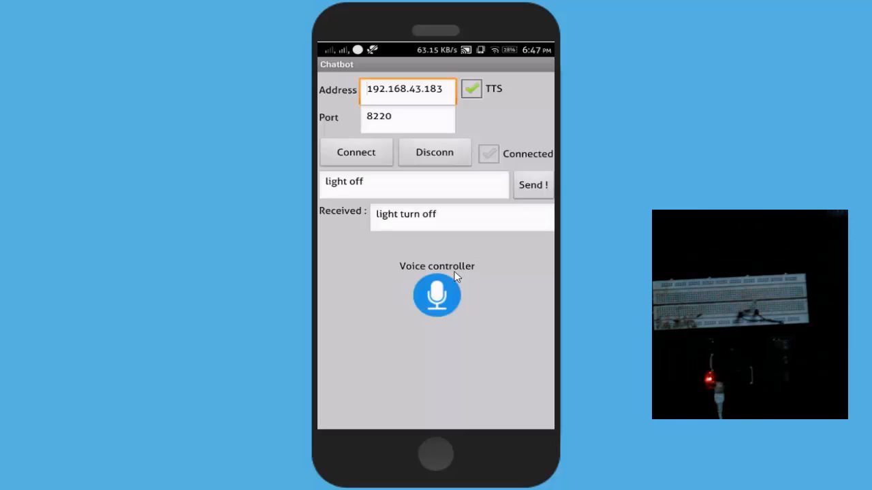
{"action": "left_click", "coordinate": [413, 181]}
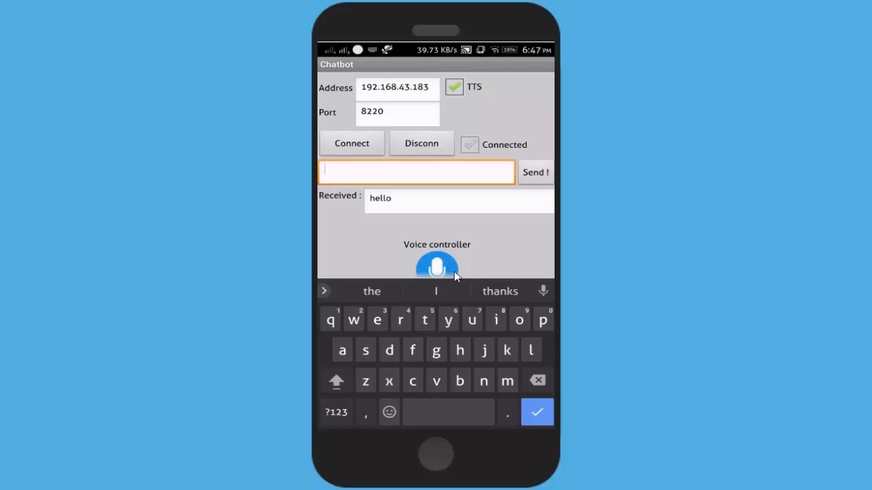
Wrap up the phone demo and move to the Raspberry Pi desktop over VNC
{"action": "left_click", "coordinate": [436, 267]}
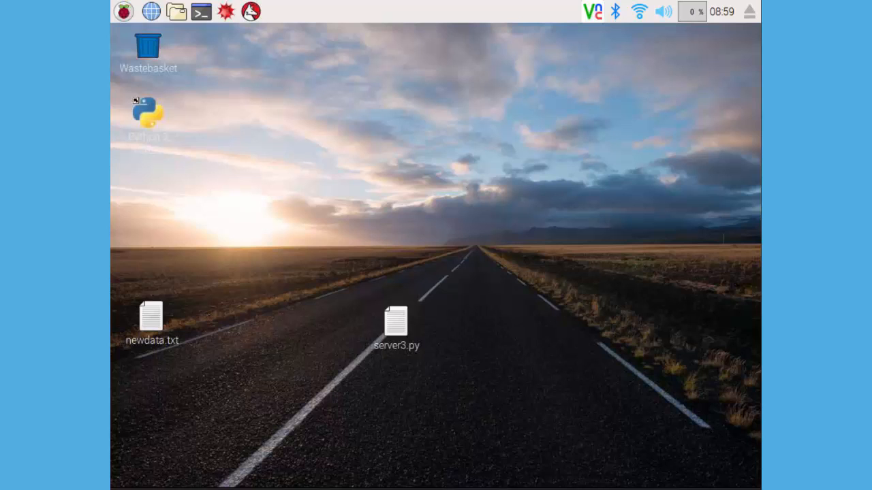
Reposition the server3.py icon on the desktop and launch the Python 2 IDLE shell
{"action": "left_click_drag", "start_coordinate": [396, 324], "coordinate": [405, 276]}
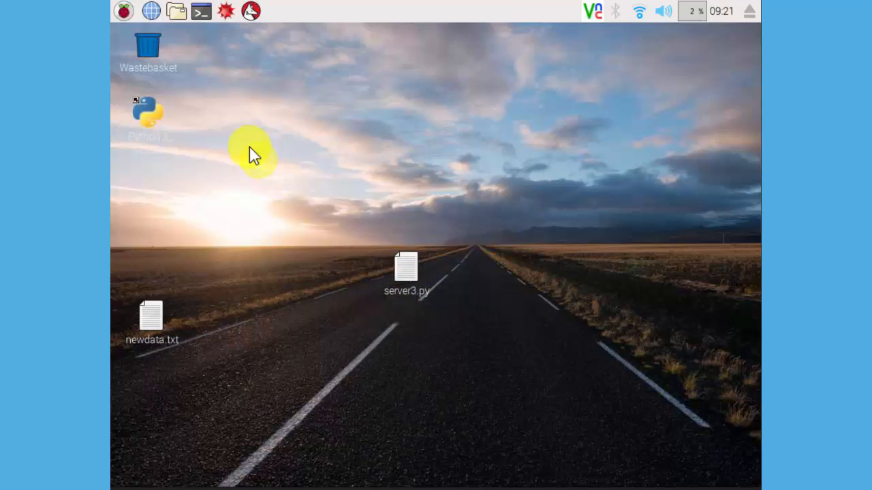
{"action": "left_click", "coordinate": [124, 10]}
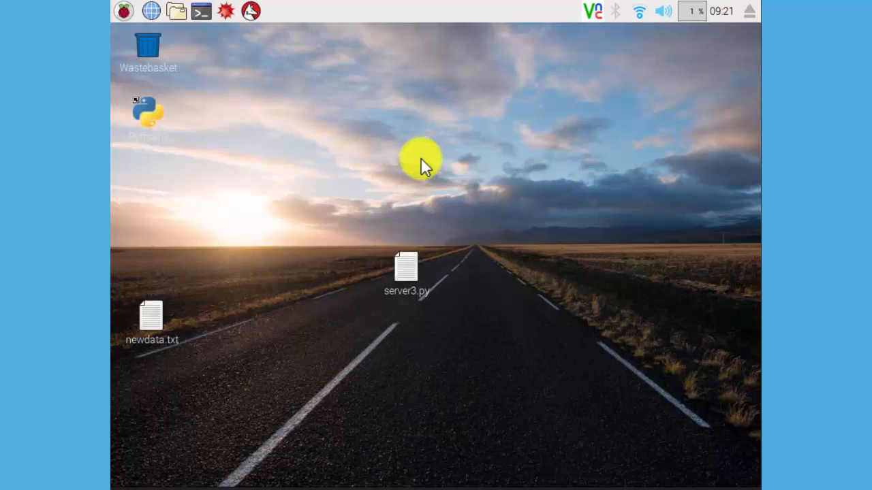
{"action": "double_click", "coordinate": [148, 115]}
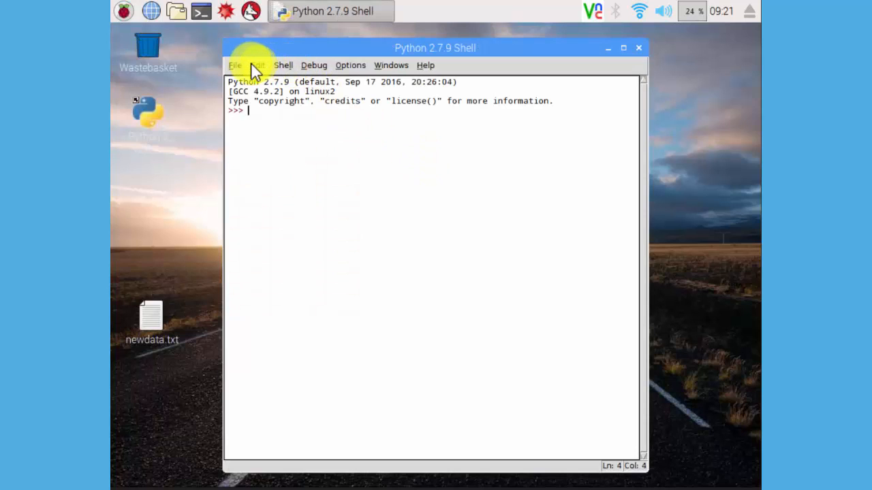
Open server3.py from the Desktop folder with File > Open
{"action": "left_click", "coordinate": [235, 64]}
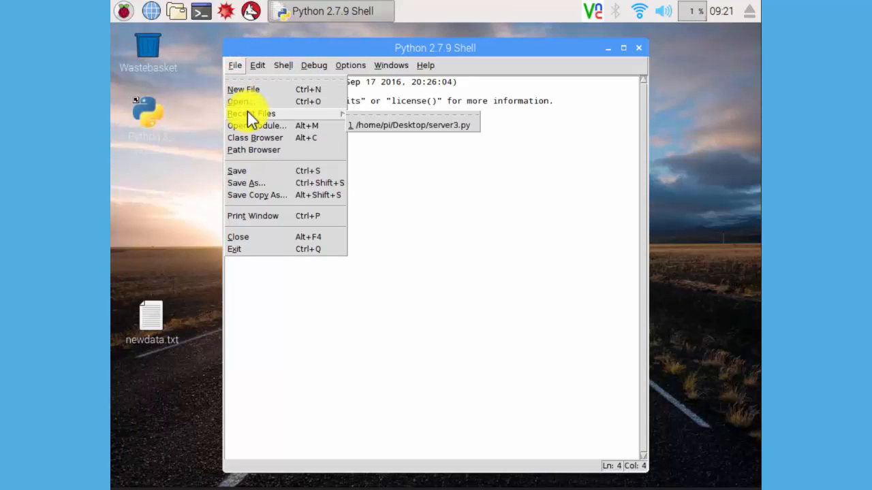
{"action": "left_click", "coordinate": [237, 101]}
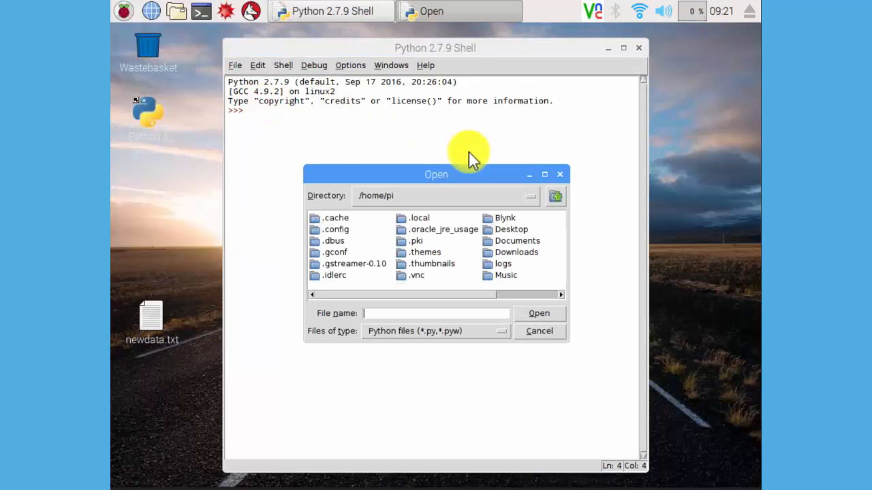
{"action": "double_click", "coordinate": [510, 229]}
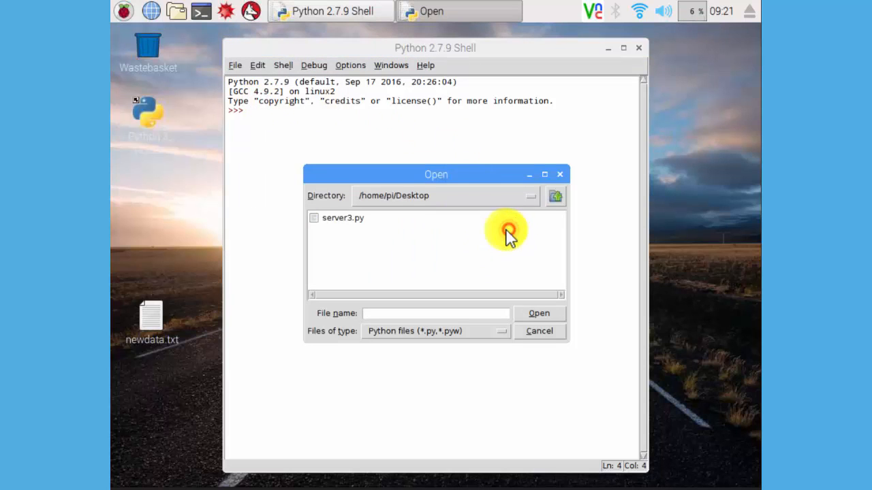
{"action": "left_click", "coordinate": [343, 217]}
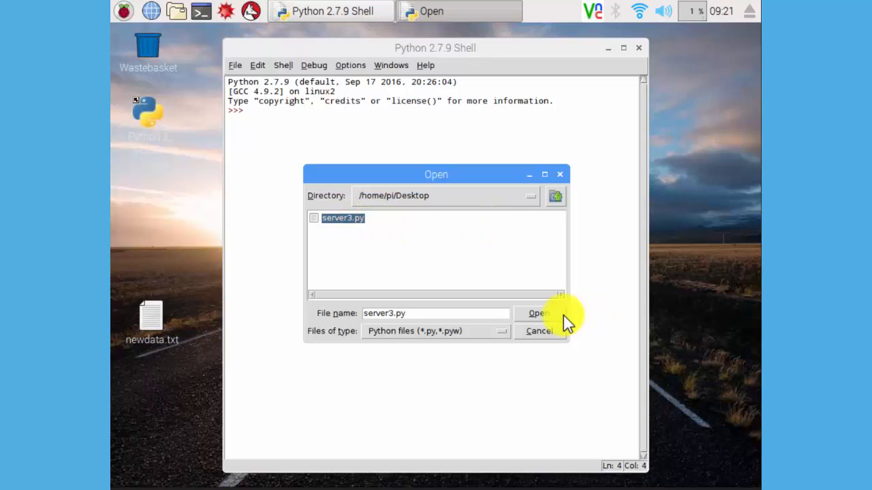
{"action": "left_click", "coordinate": [537, 313]}
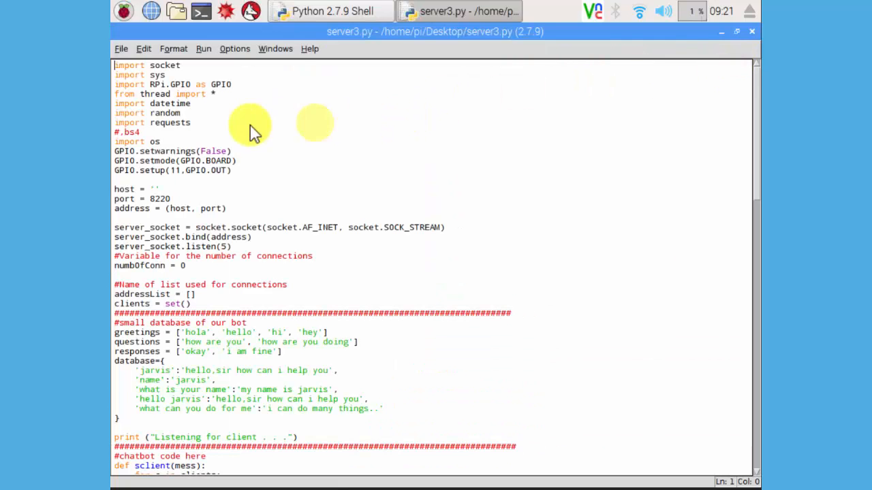
Scroll through server3.py and delete the commented '#.bs4' line below the imports
{"action": "scroll", "scroll_direction": "down", "scroll_amount": 3}
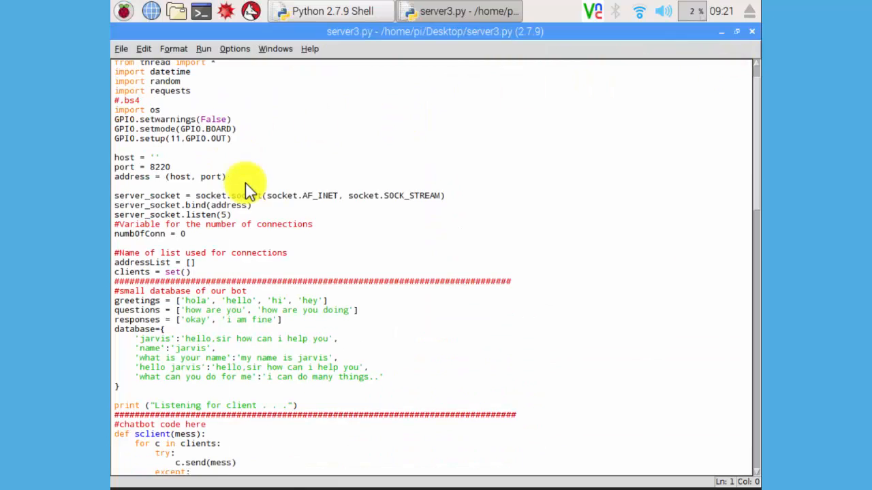
{"action": "scroll", "scroll_direction": "up", "scroll_amount": 3}
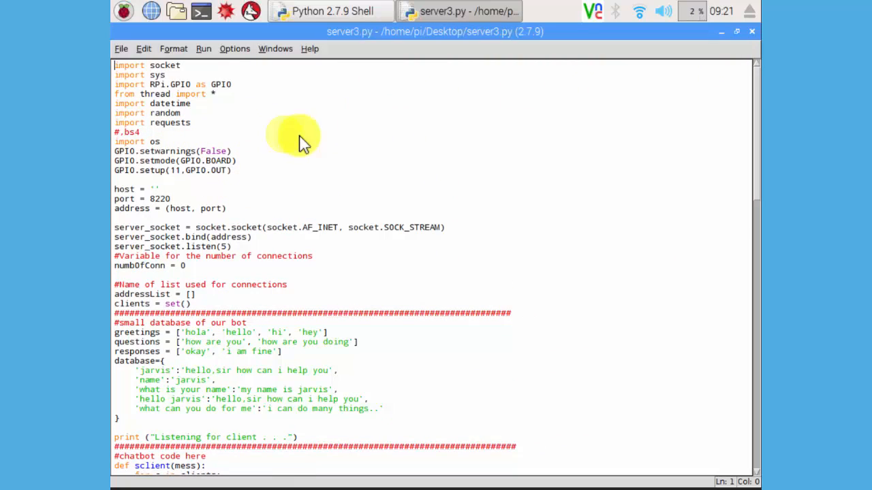
{"action": "scroll", "scroll_direction": "down", "scroll_amount": 3}
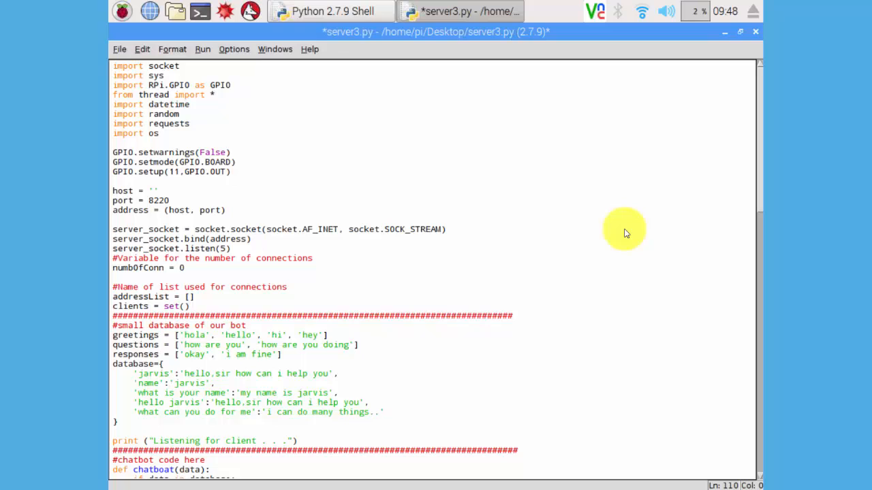
{"action": "mouse_move", "coordinate": [243, 136]}
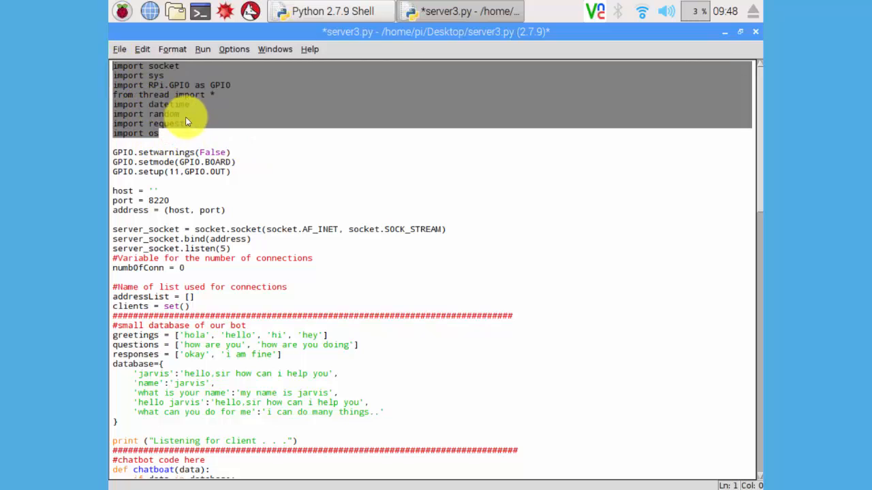
{"action": "left_click", "coordinate": [170, 172]}
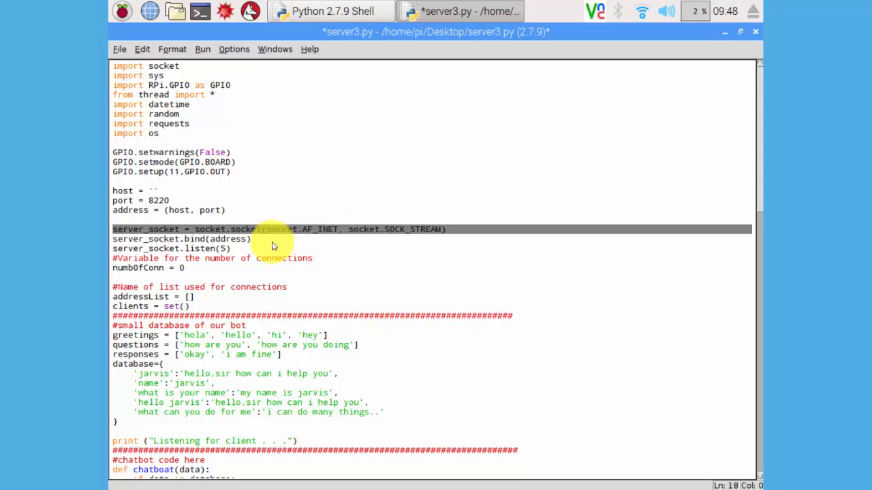
{"action": "scroll", "scroll_direction": "down", "scroll_amount": 3}
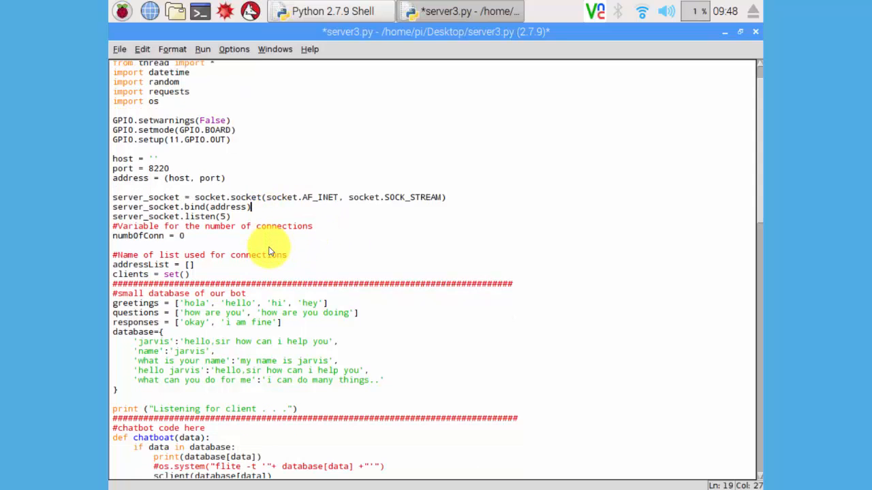
{"action": "scroll", "scroll_direction": "down", "scroll_amount": 3}
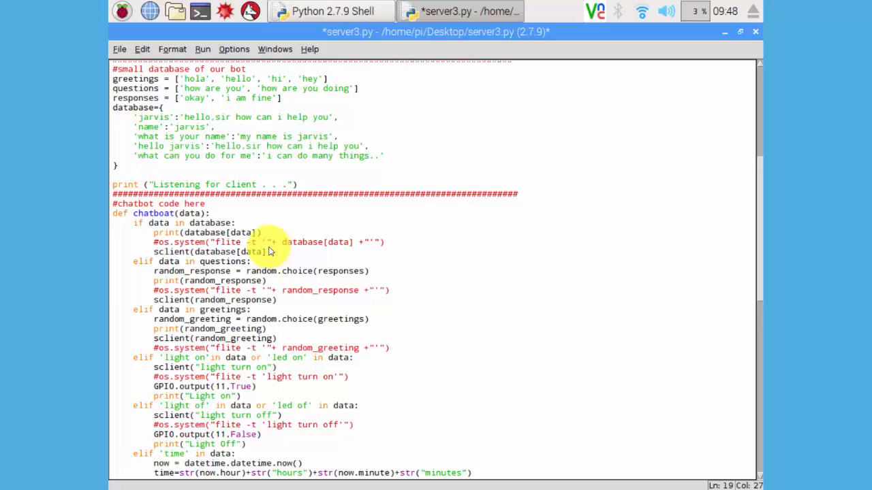
{"action": "scroll", "scroll_direction": "down", "scroll_amount": 3}
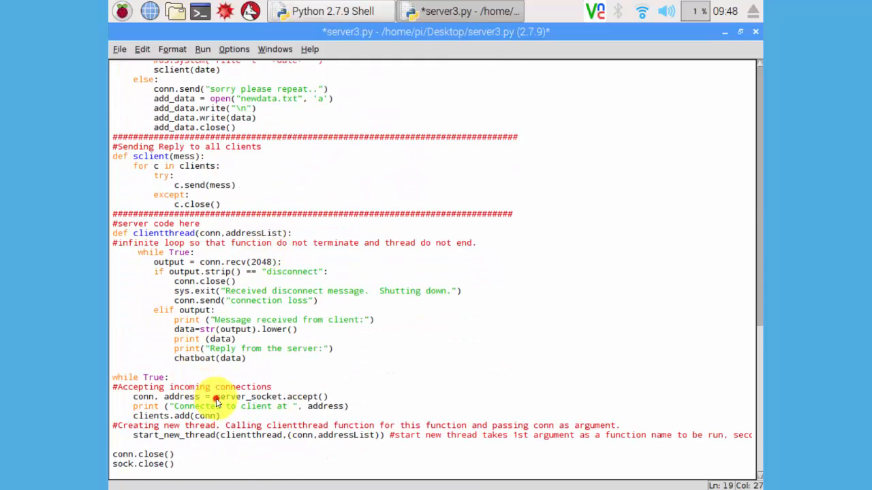
{"action": "left_click", "coordinate": [216, 396]}
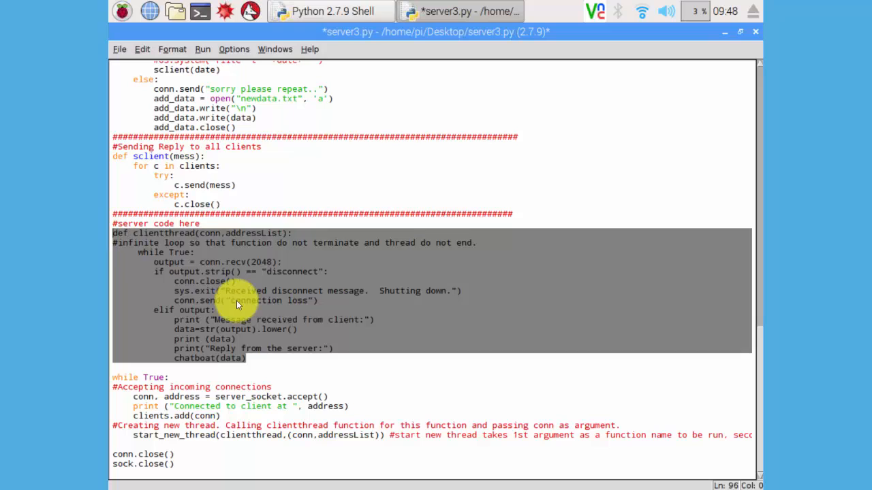
{"action": "left_click", "coordinate": [232, 353]}
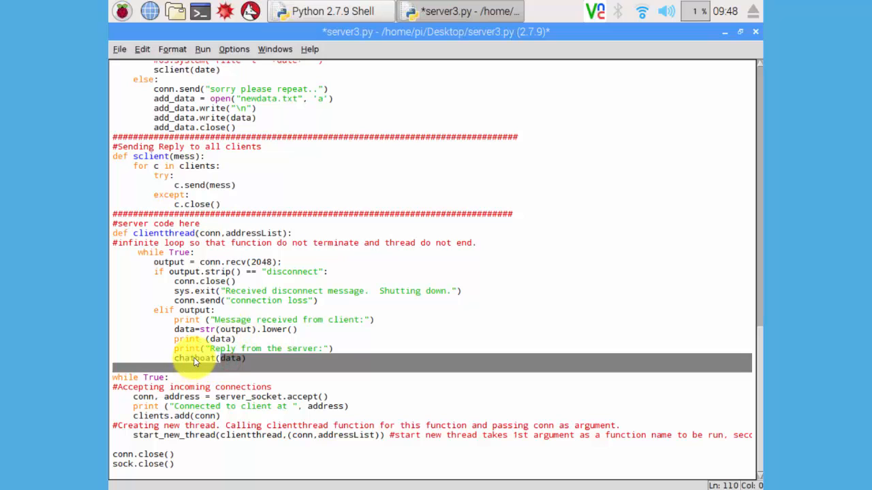
{"action": "left_click", "coordinate": [218, 358]}
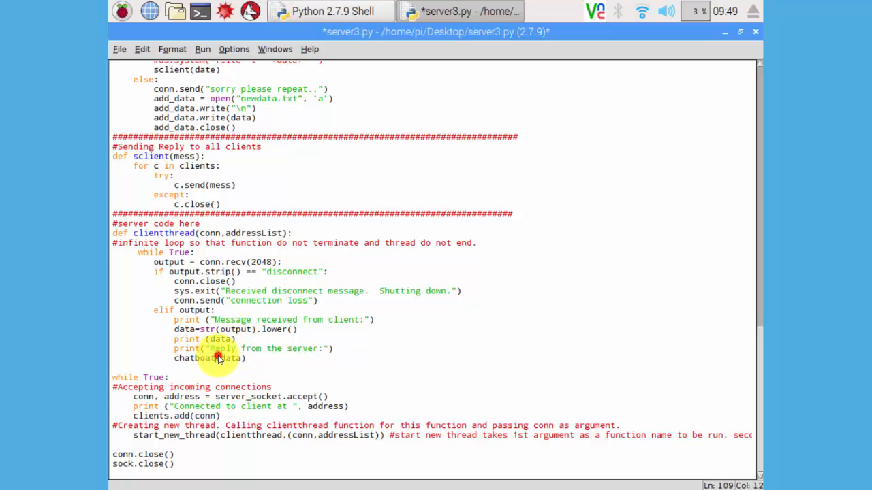
{"action": "scroll", "scroll_direction": "up", "scroll_amount": 3}
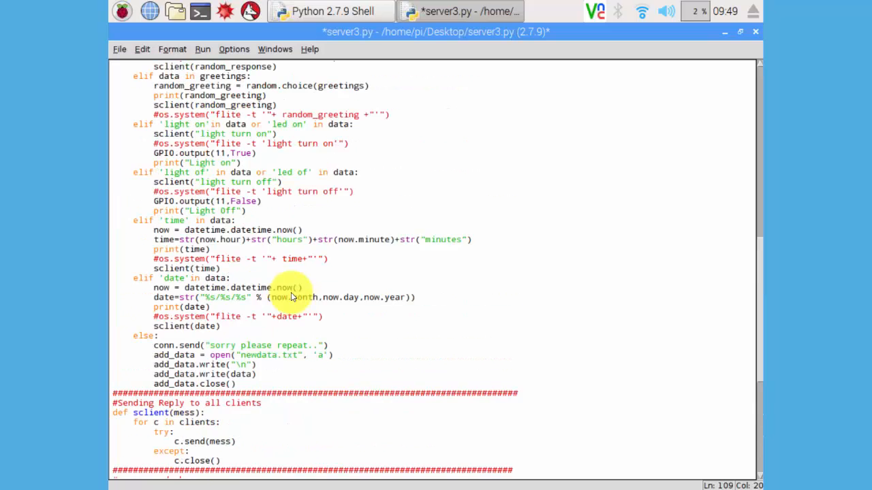
{"action": "scroll", "scroll_direction": "up", "scroll_amount": 3}
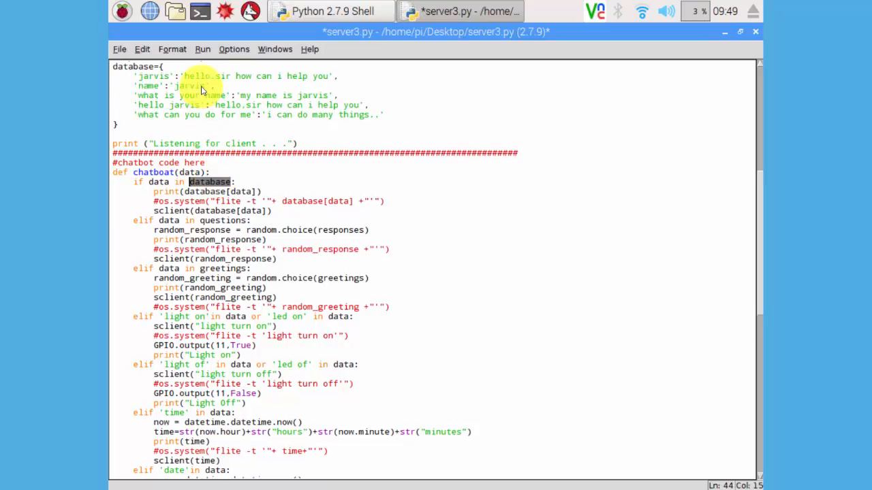
{"action": "scroll", "scroll_direction": "up", "scroll_amount": 3}
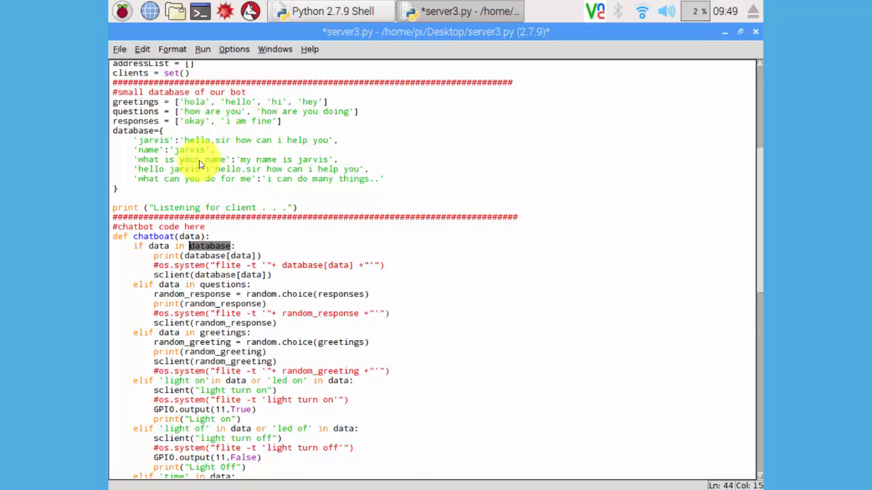
{"action": "scroll", "scroll_direction": "down", "scroll_amount": 3}
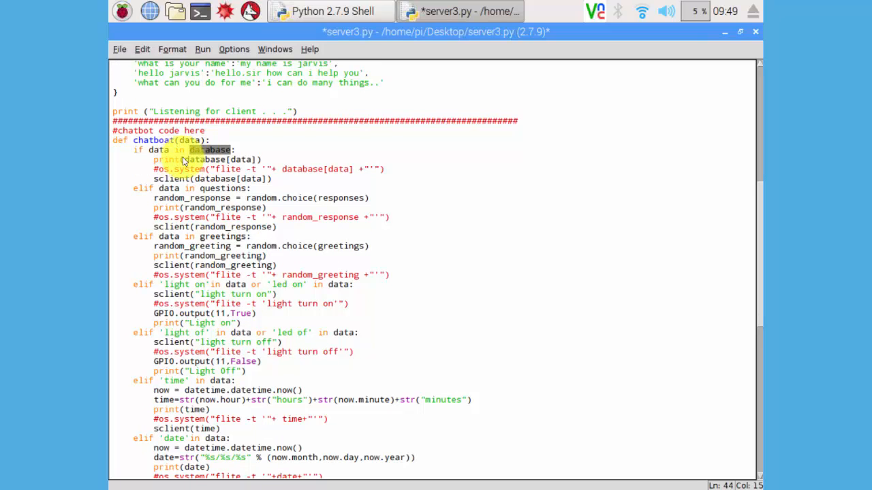
{"action": "scroll", "scroll_direction": "up", "scroll_amount": 3}
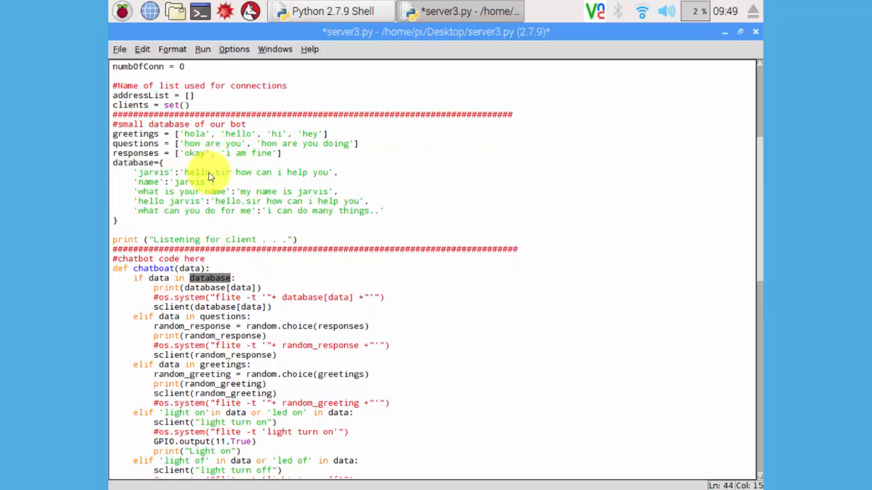
{"action": "left_click", "coordinate": [163, 180]}
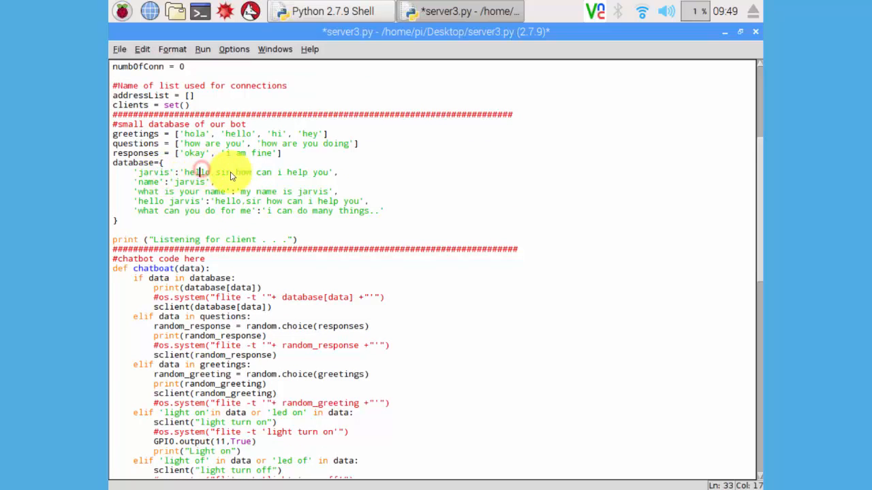
{"action": "scroll", "scroll_direction": "down", "scroll_amount": 3}
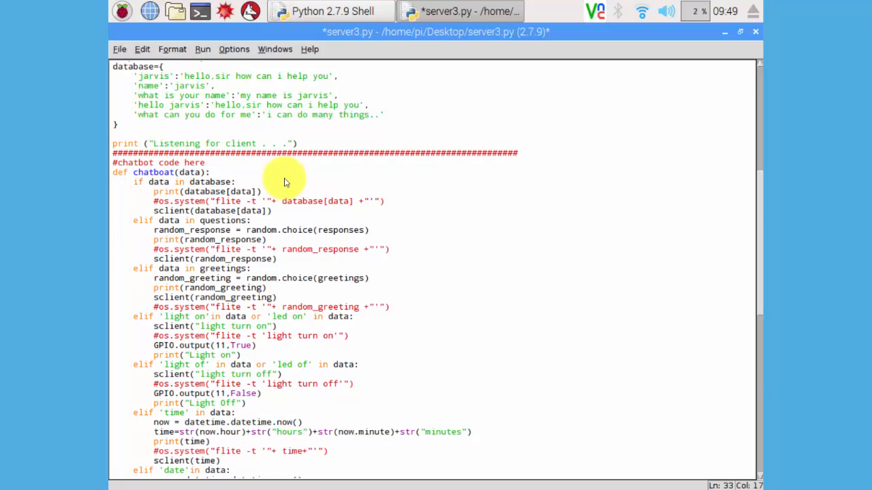
{"action": "scroll", "scroll_direction": "down", "scroll_amount": 3}
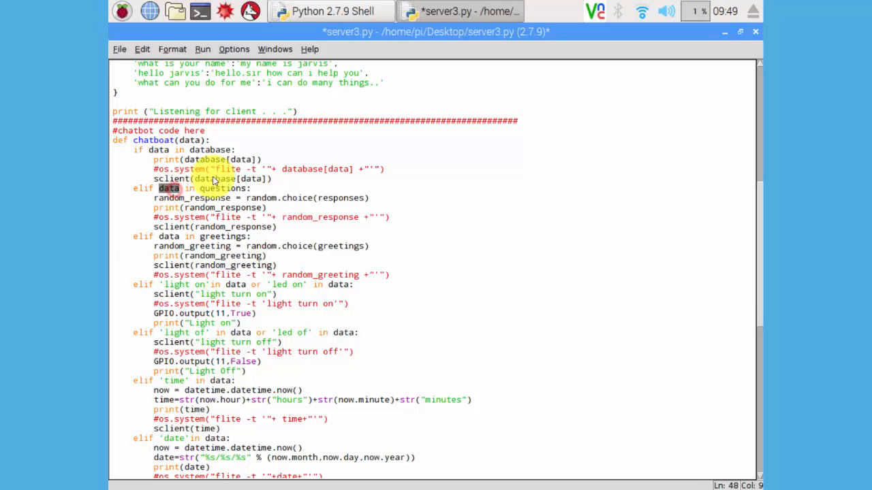
{"action": "scroll", "scroll_direction": "up", "scroll_amount": 3}
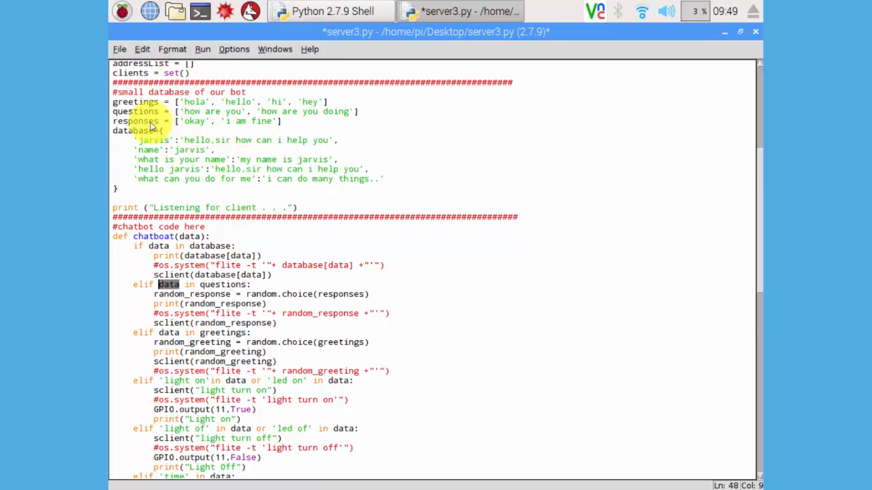
{"action": "mouse_move", "coordinate": [238, 122]}
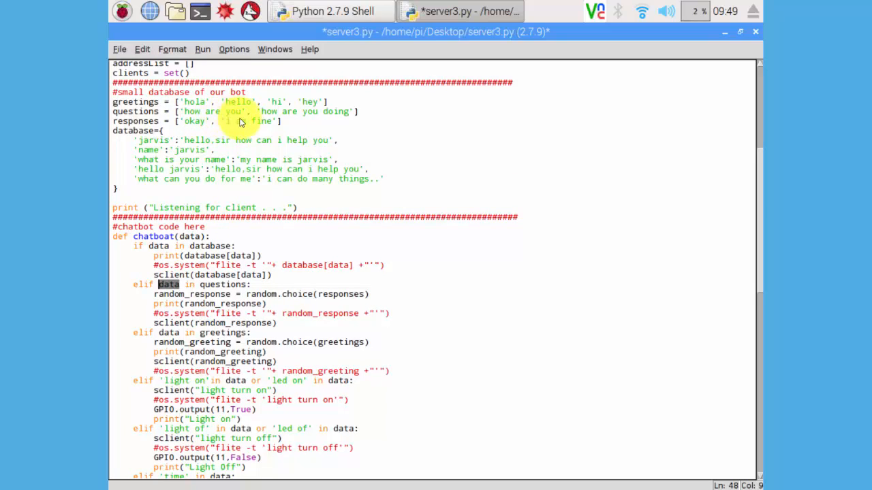
{"action": "left_click", "coordinate": [197, 121]}
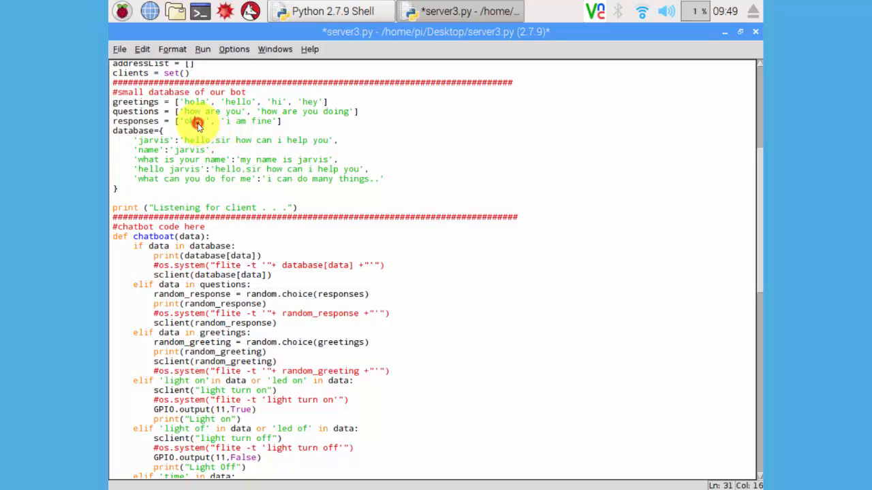
{"action": "scroll", "scroll_direction": "down", "scroll_amount": 3}
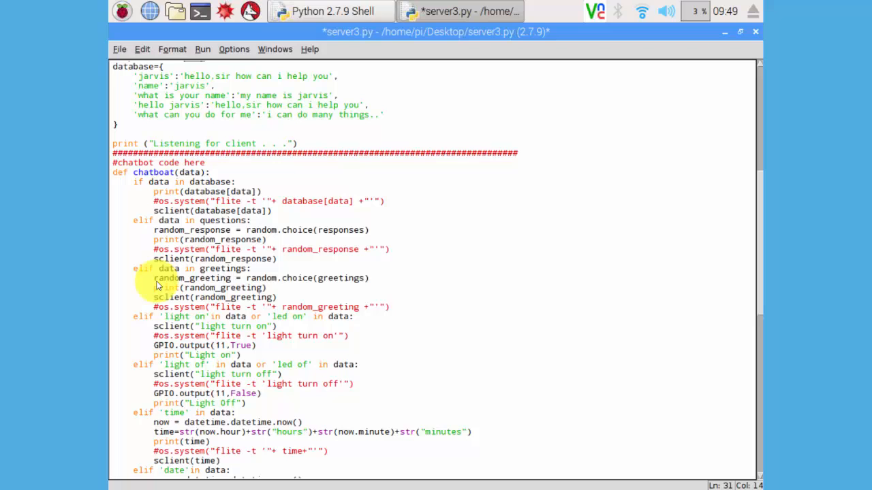
{"action": "scroll", "scroll_direction": "down", "scroll_amount": 3}
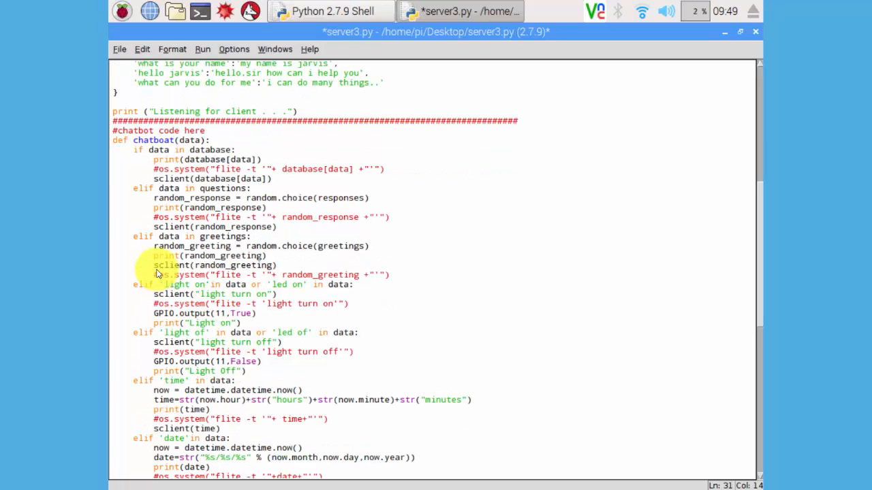
{"action": "scroll", "scroll_direction": "down", "scroll_amount": 3}
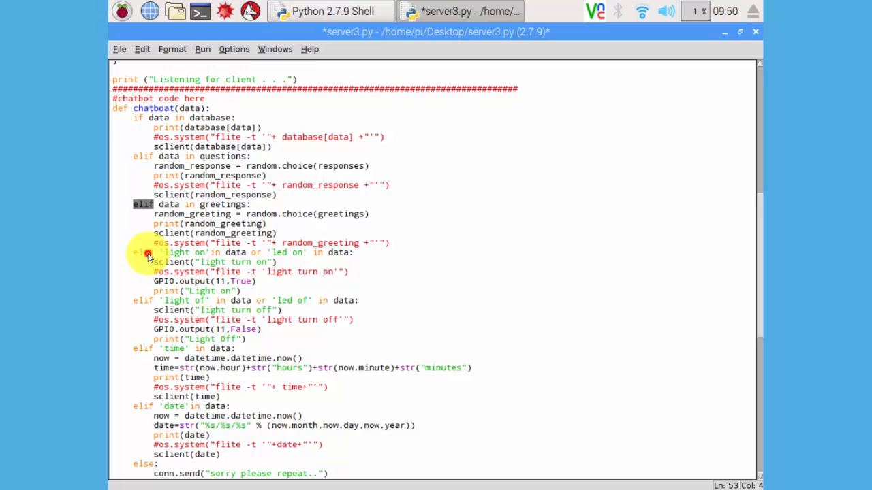
{"action": "double_click", "coordinate": [178, 252]}
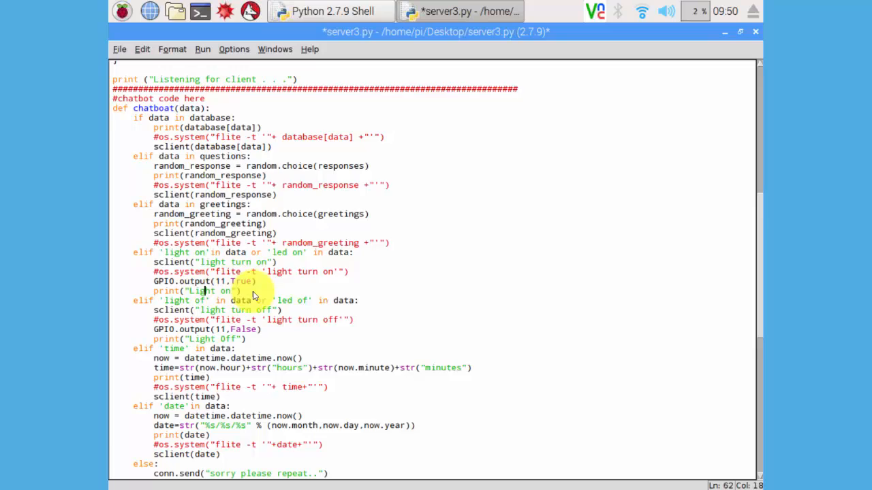
{"action": "scroll", "scroll_direction": "down", "scroll_amount": 3}
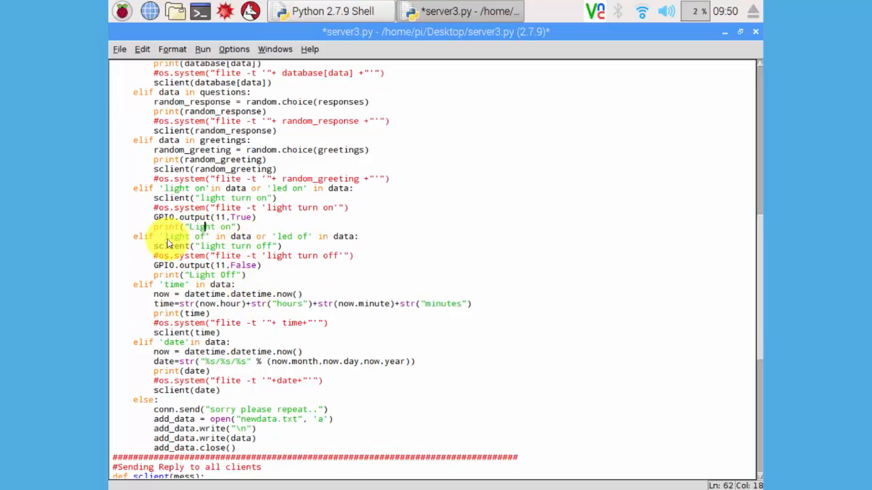
{"action": "scroll", "scroll_direction": "up", "scroll_amount": 3}
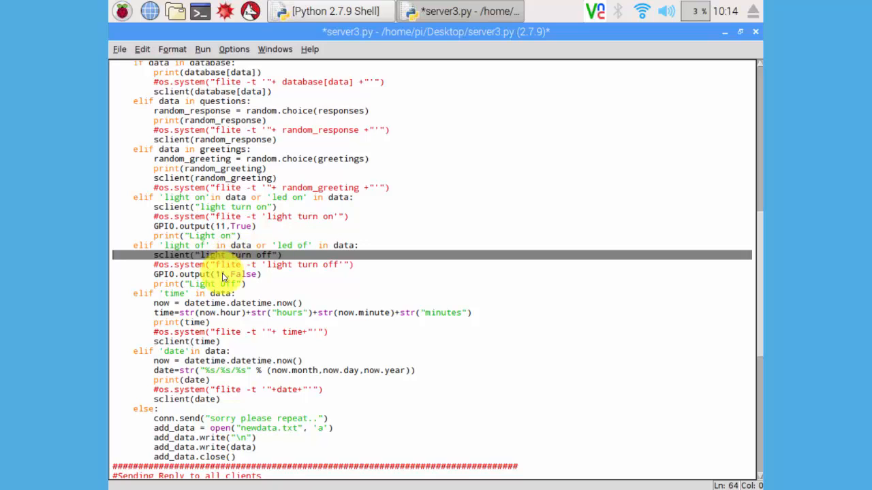
{"action": "scroll", "scroll_direction": "down", "scroll_amount": 3}
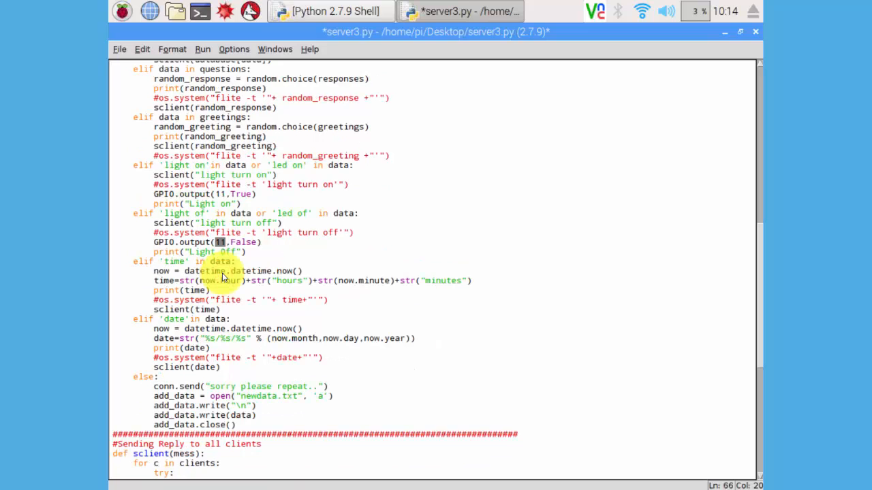
{"action": "mouse_move", "coordinate": [153, 260]}
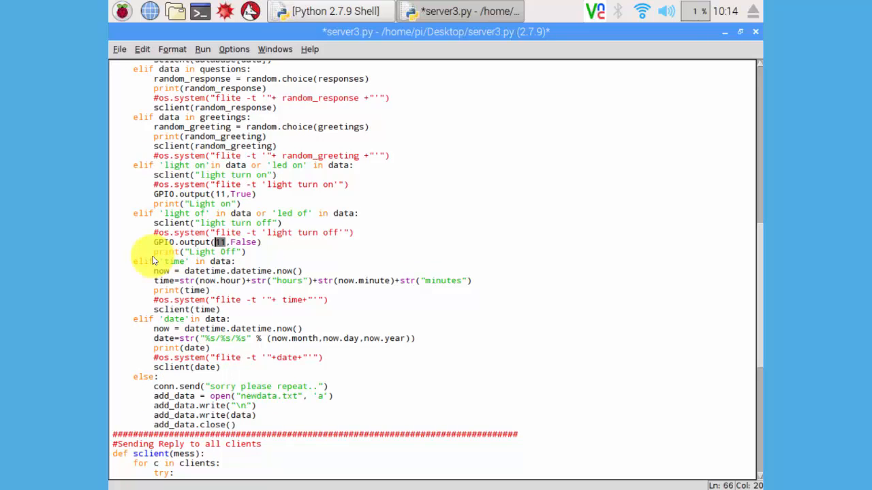
{"action": "left_click", "coordinate": [180, 261]}
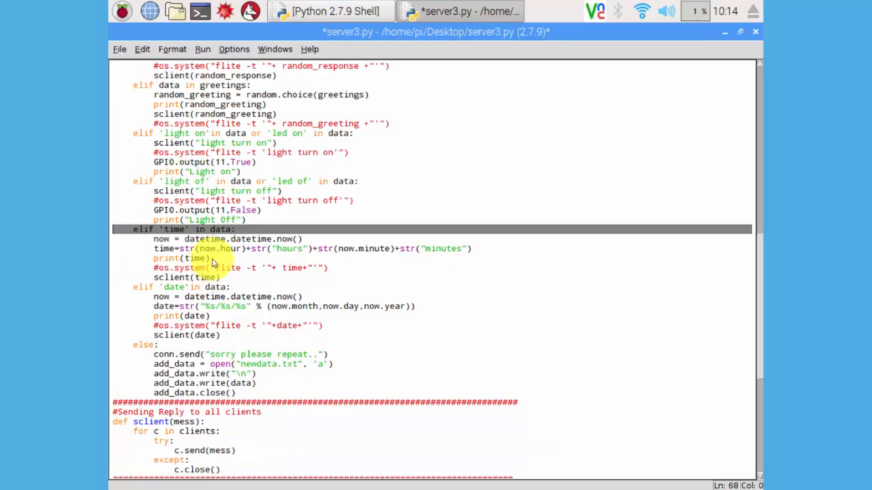
{"action": "left_click", "coordinate": [204, 248]}
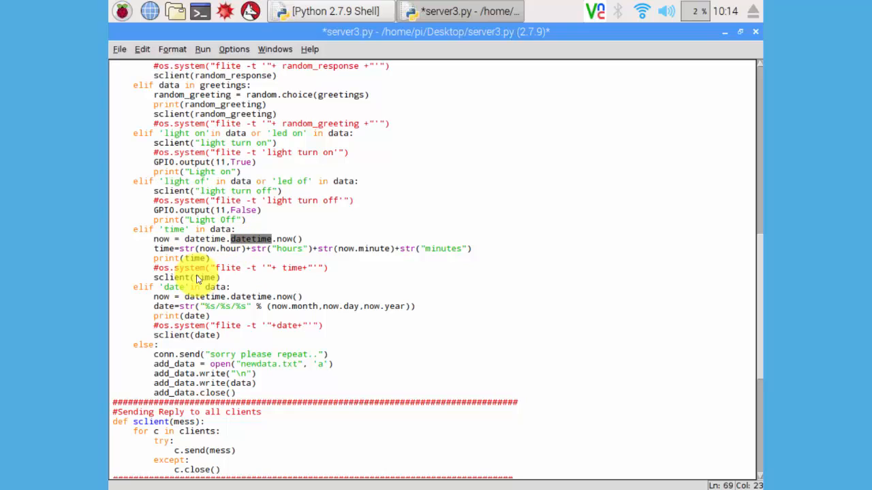
{"action": "left_click", "coordinate": [197, 277]}
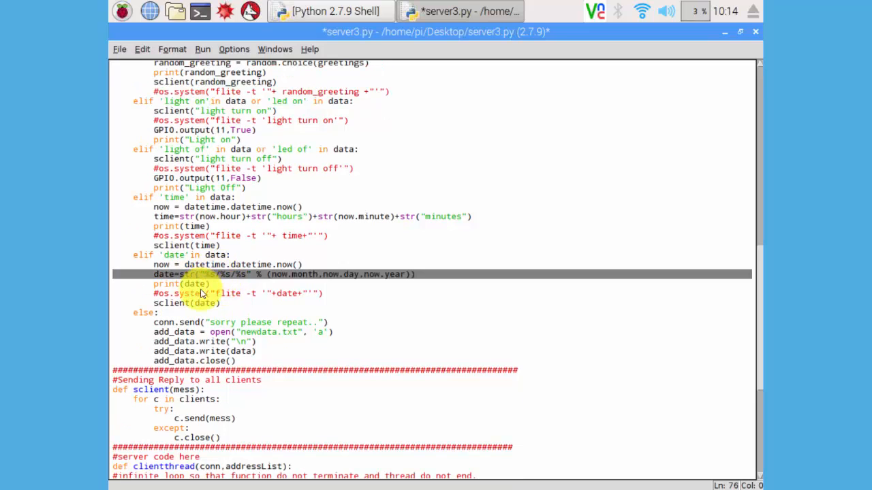
{"action": "left_click", "coordinate": [205, 303]}
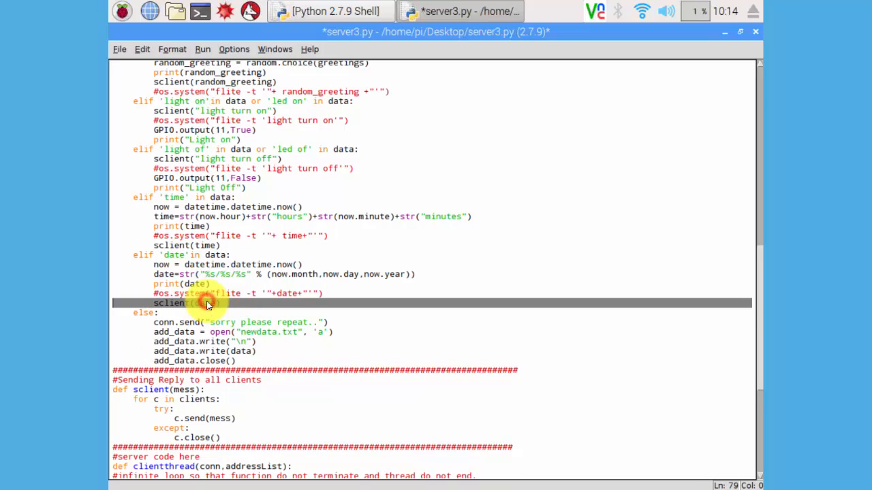
{"action": "scroll", "scroll_direction": "down", "scroll_amount": 3}
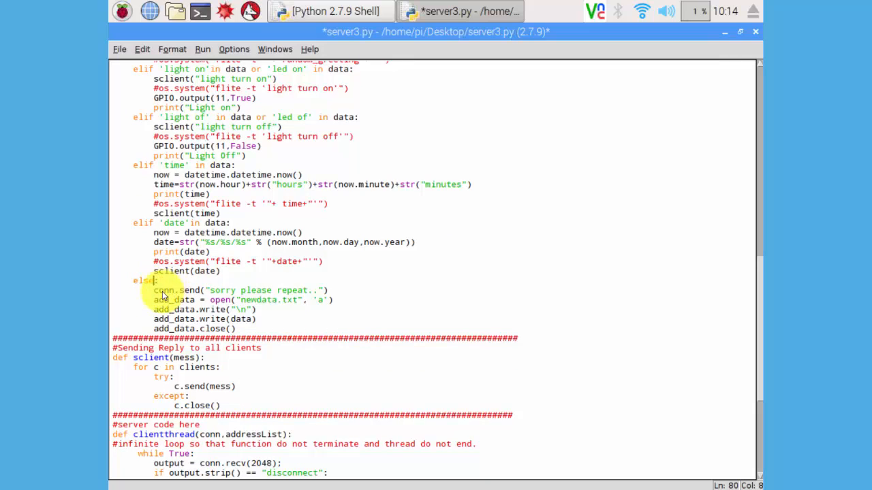
{"action": "mouse_move", "coordinate": [266, 296]}
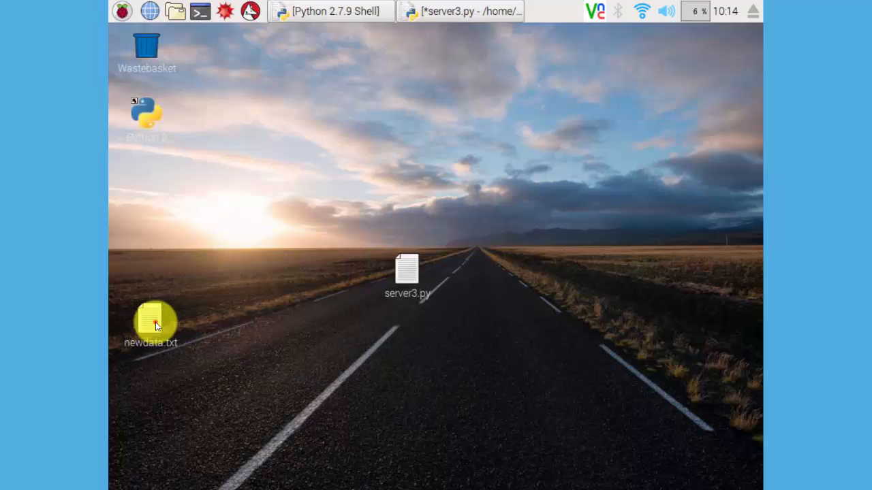
Open newdata.txt from the desktop, then return to the server3.py editor and scroll up
{"action": "double_click", "coordinate": [150, 320]}
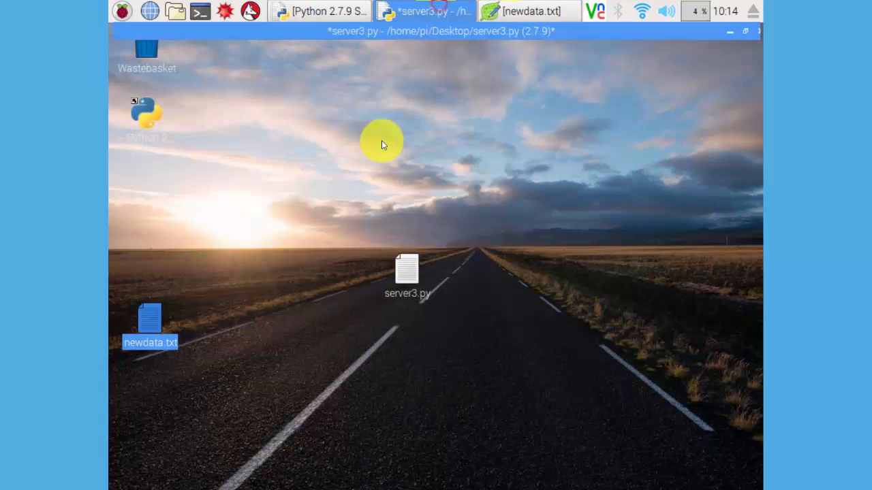
{"action": "left_click", "coordinate": [423, 11]}
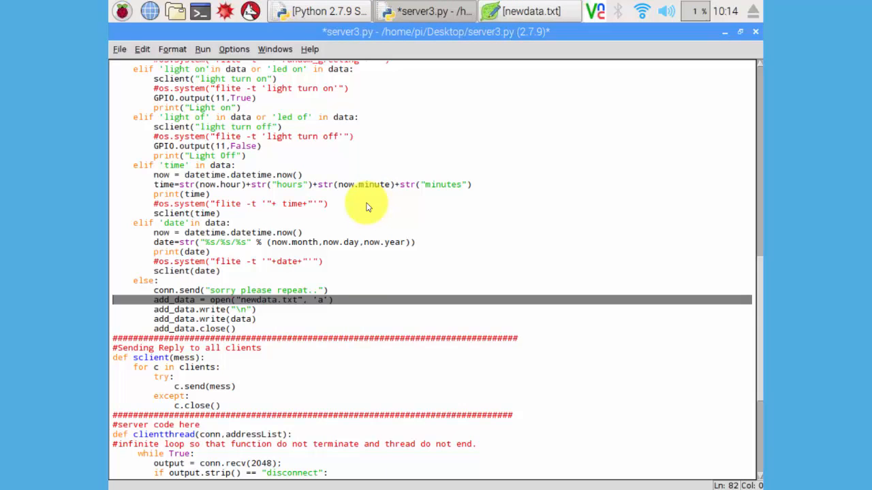
{"action": "scroll", "scroll_direction": "up", "scroll_amount": 3}
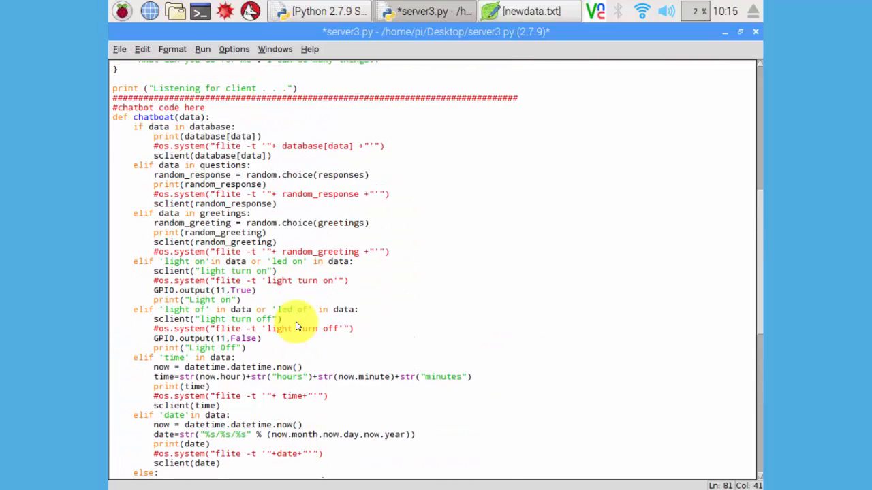
{"action": "scroll", "scroll_direction": "up", "scroll_amount": 3}
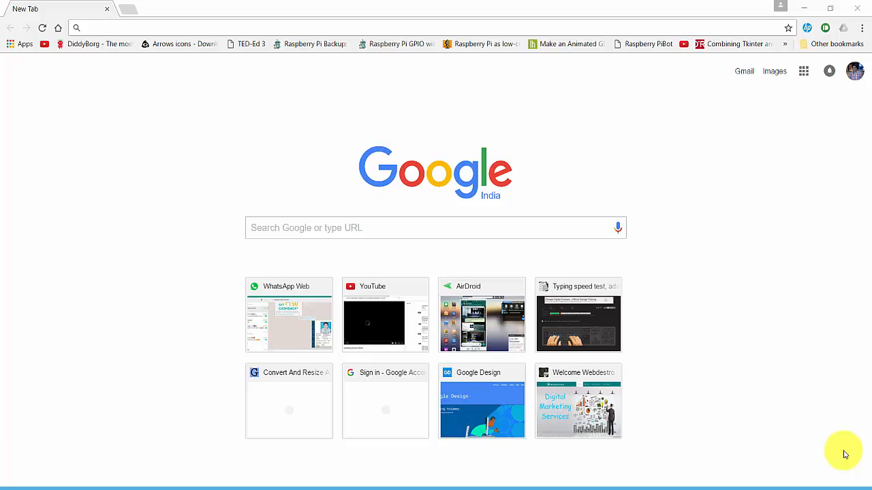
Search Google for 'mit app inventor 2' and open the MIT App Inventor 2 result
{"action": "left_click", "coordinate": [436, 228]}
{"action": "type", "text": "mit app inventor 2"}
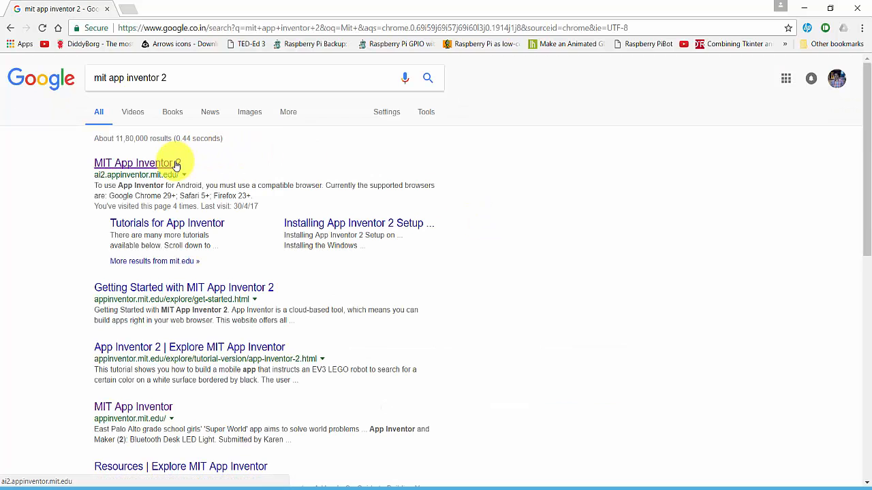
{"action": "left_click", "coordinate": [138, 163]}
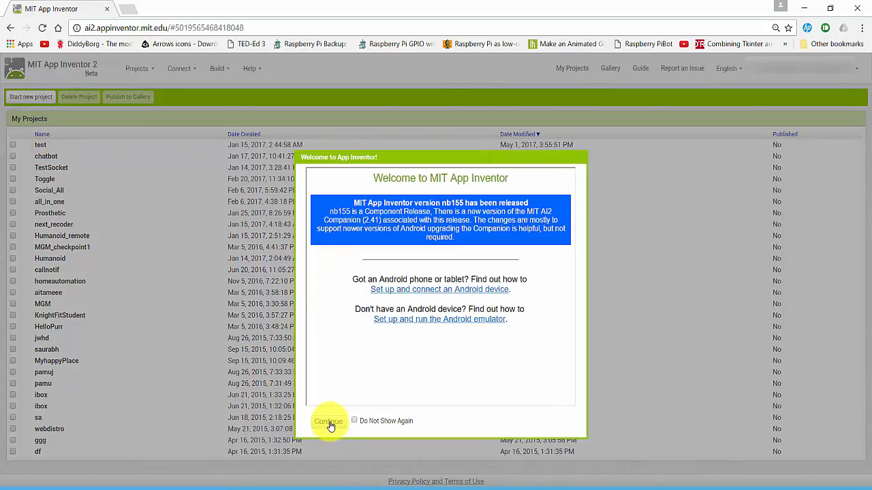
Dismiss the welcome notice, open the 'test' project and scroll through its Chatbot Designer layout
{"action": "left_click", "coordinate": [328, 422]}
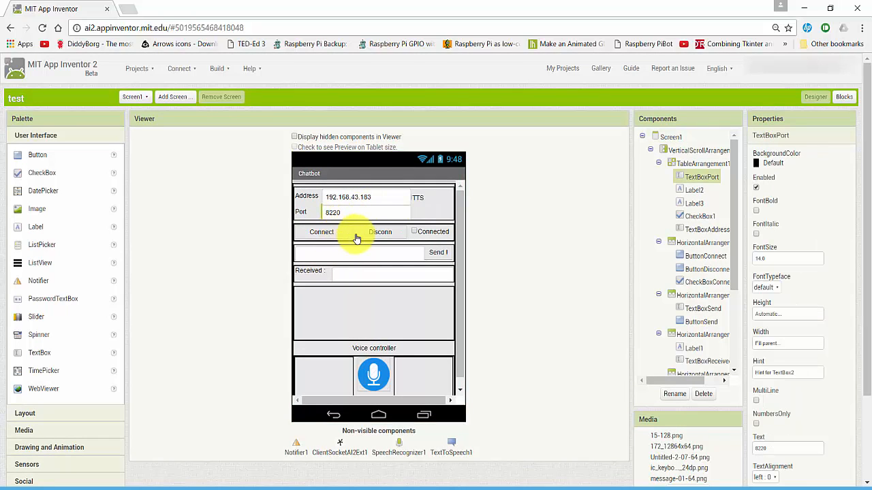
{"action": "scroll", "scroll_direction": "down", "scroll_amount": 3}
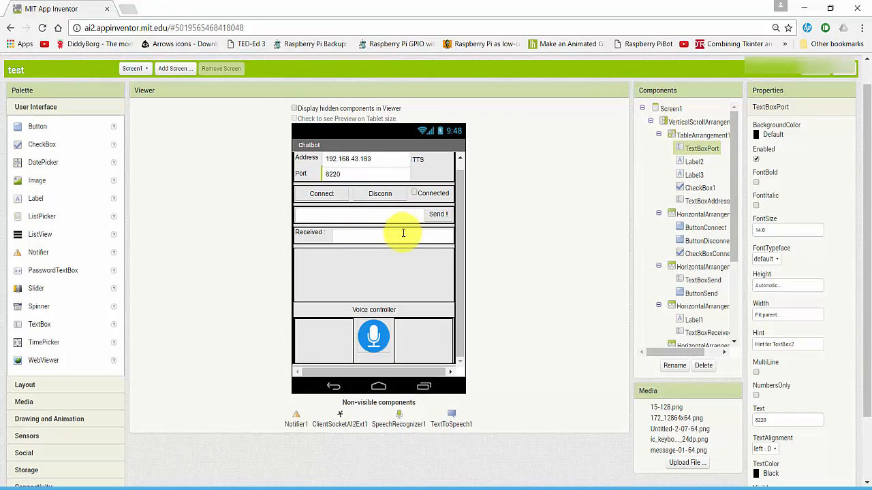
{"action": "scroll", "scroll_direction": "down", "scroll_amount": 3}
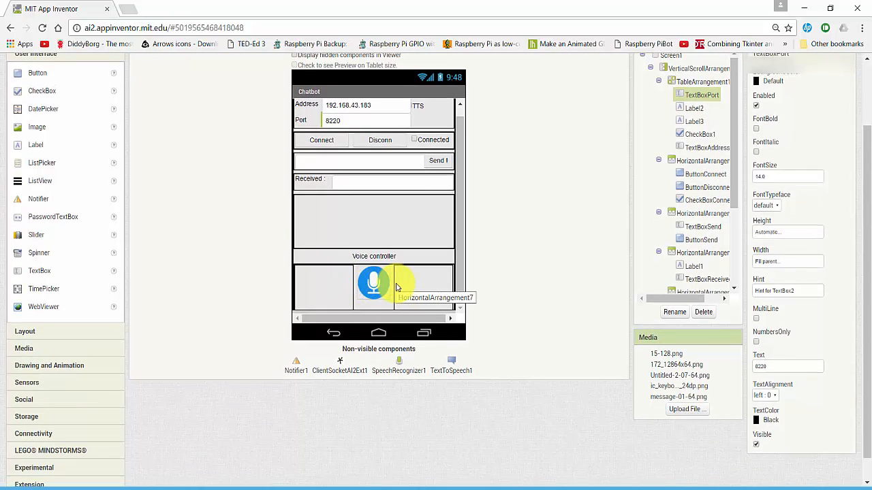
{"action": "scroll", "scroll_direction": "up", "scroll_amount": 3}
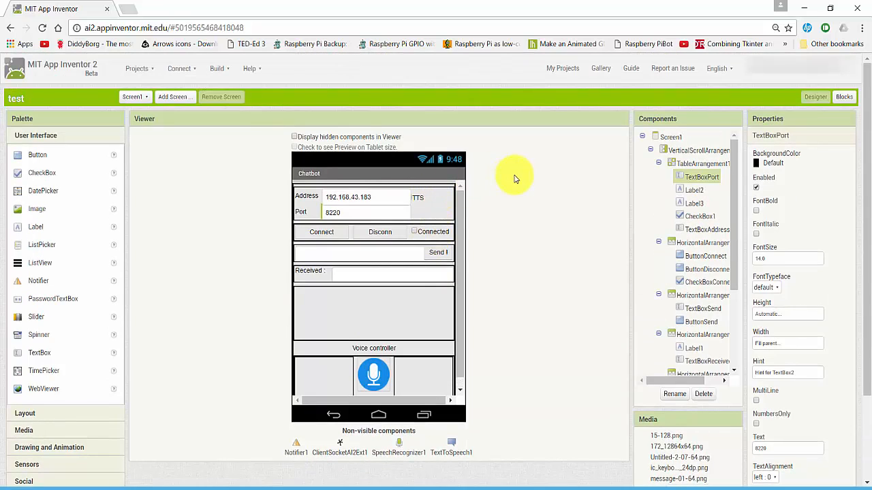
{"action": "scroll", "scroll_direction": "down", "scroll_amount": 3}
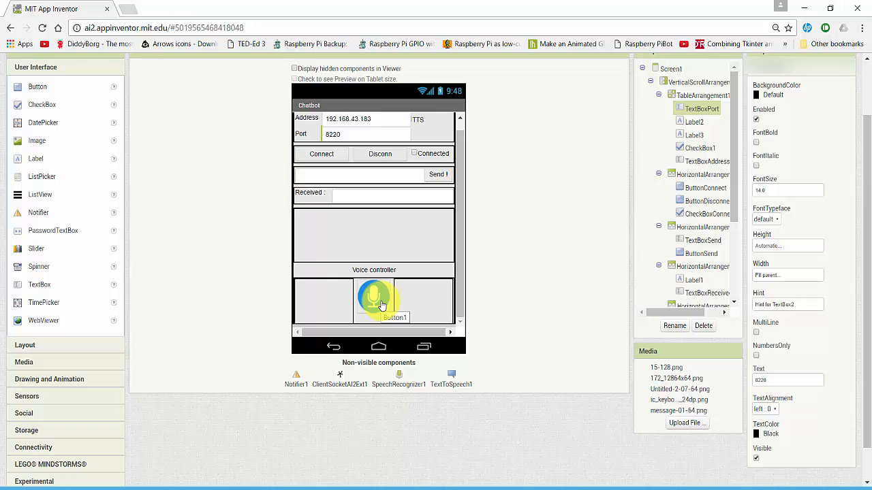
{"action": "mouse_move", "coordinate": [540, 222]}
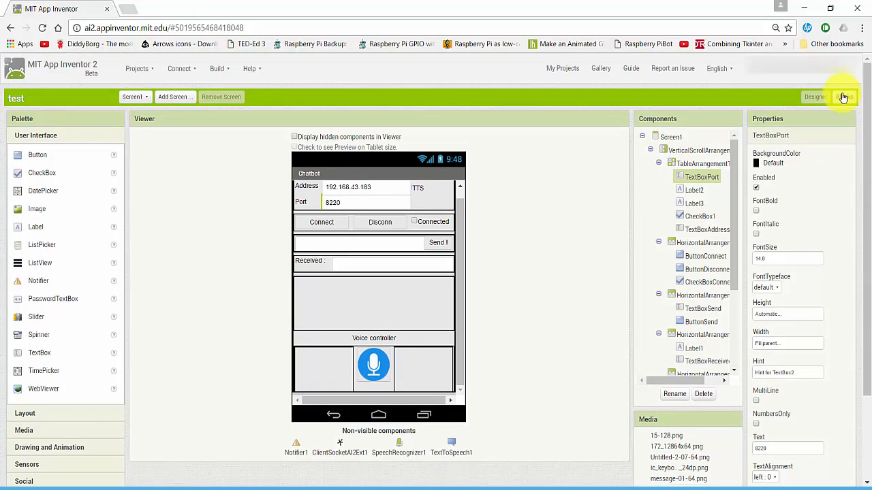
{"action": "left_click", "coordinate": [844, 96]}
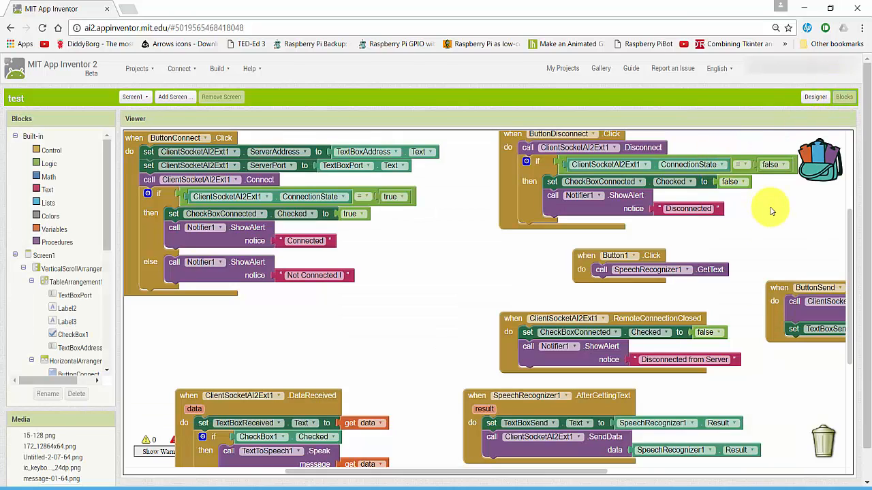
{"action": "scroll", "scroll_direction": "down", "scroll_amount": 3}
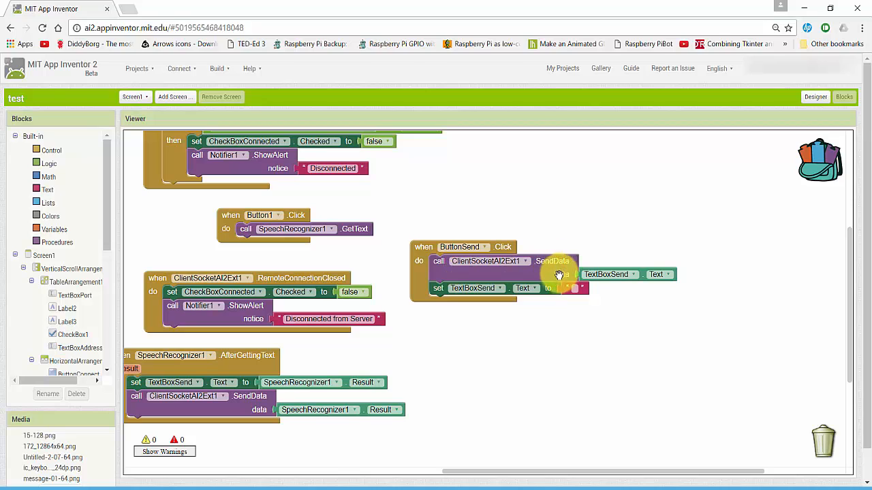
{"action": "mouse_move", "coordinate": [609, 229]}
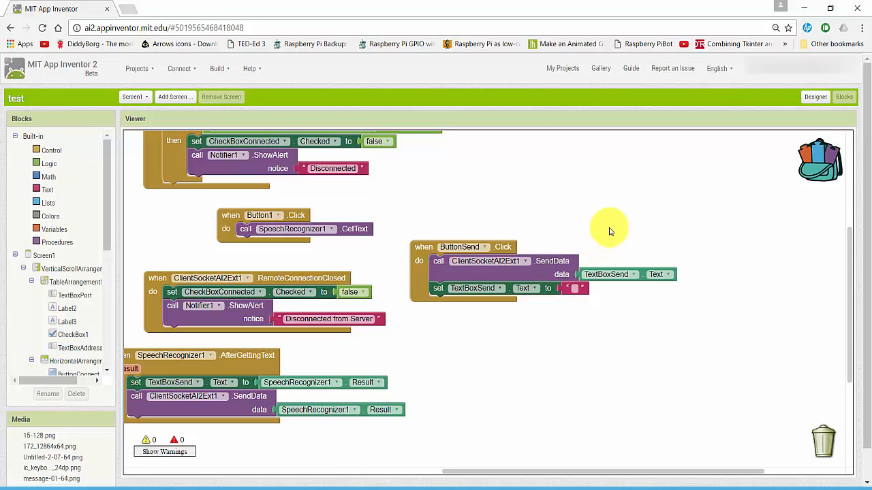
{"action": "mouse_move", "coordinate": [562, 242]}
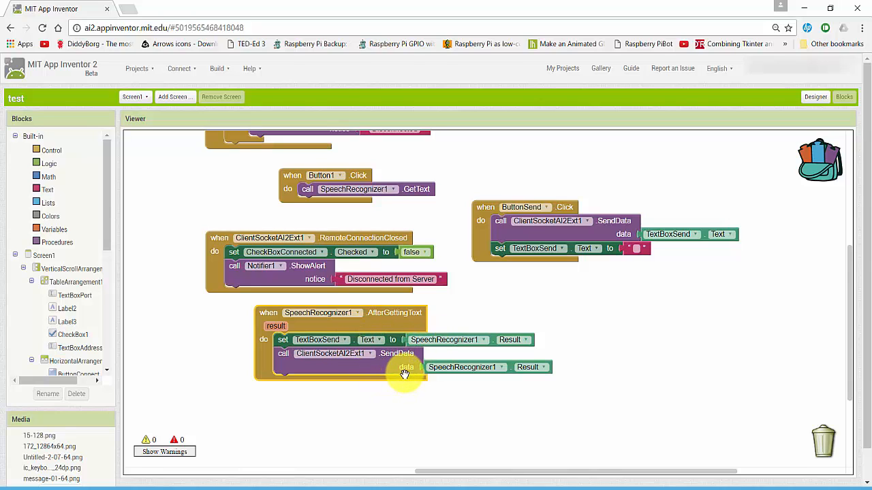
{"action": "left_click", "coordinate": [369, 353]}
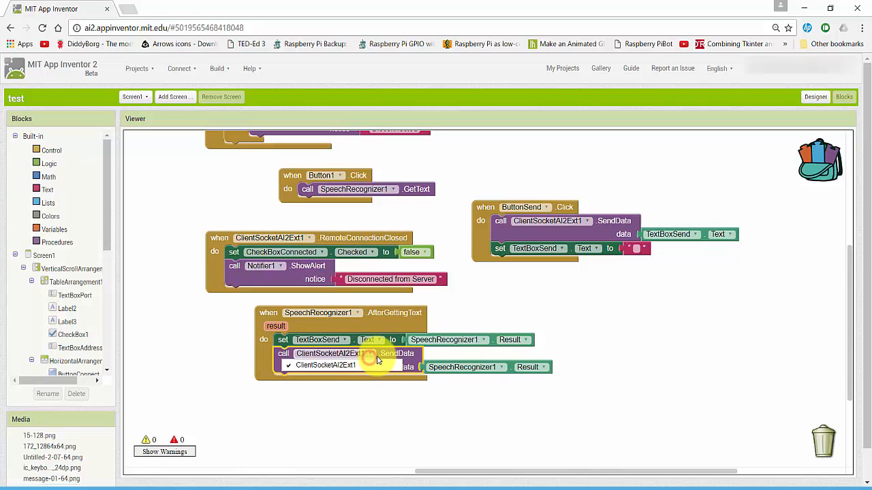
{"action": "left_click", "coordinate": [325, 365]}
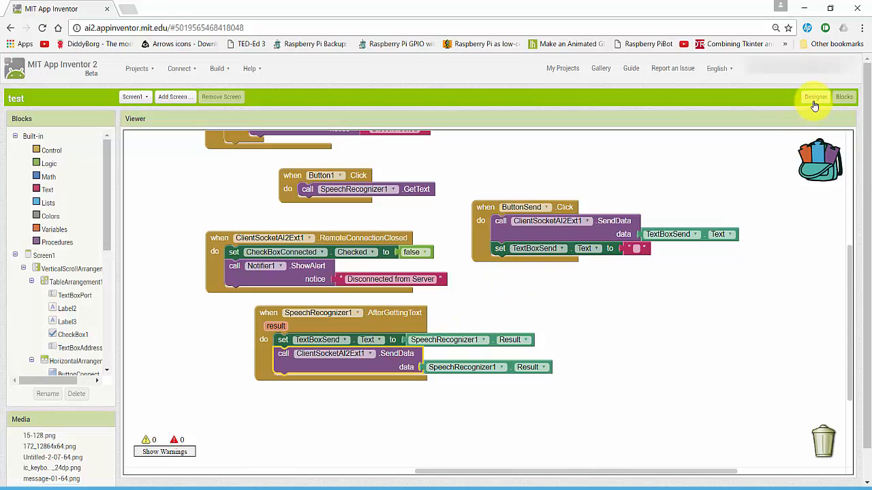
{"action": "left_click", "coordinate": [815, 96]}
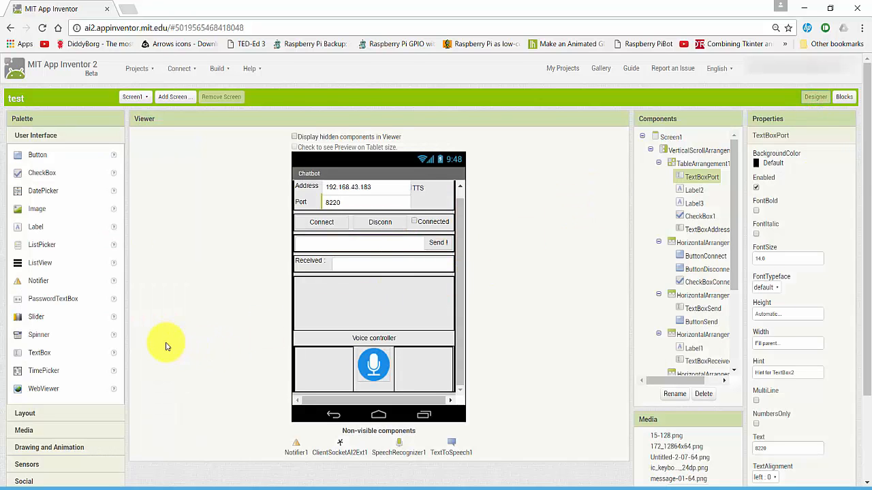
{"action": "mouse_move", "coordinate": [184, 289]}
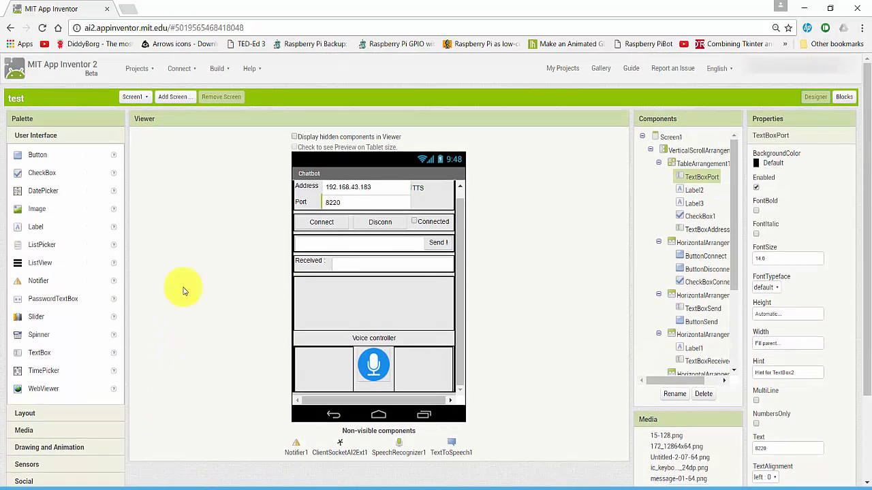
Open the Projects menu showing 'Import project (.aia) from my computer'
{"action": "left_click", "coordinate": [138, 68]}
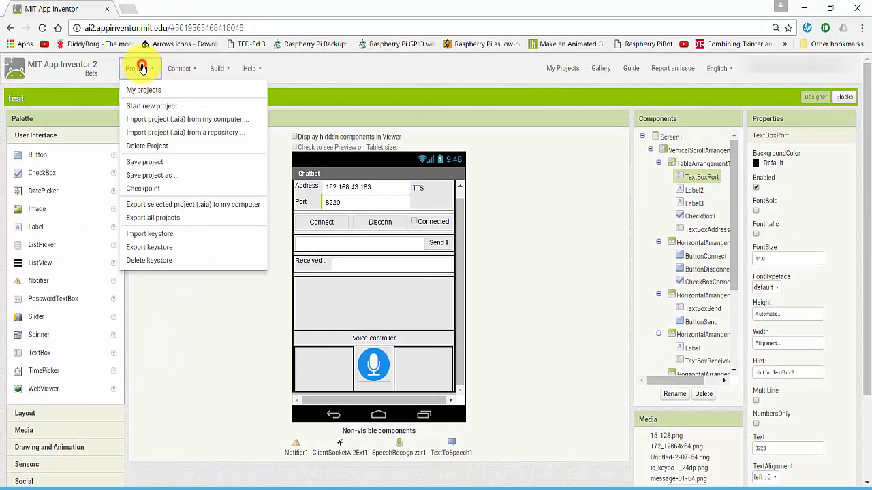
{"action": "mouse_move", "coordinate": [187, 119]}
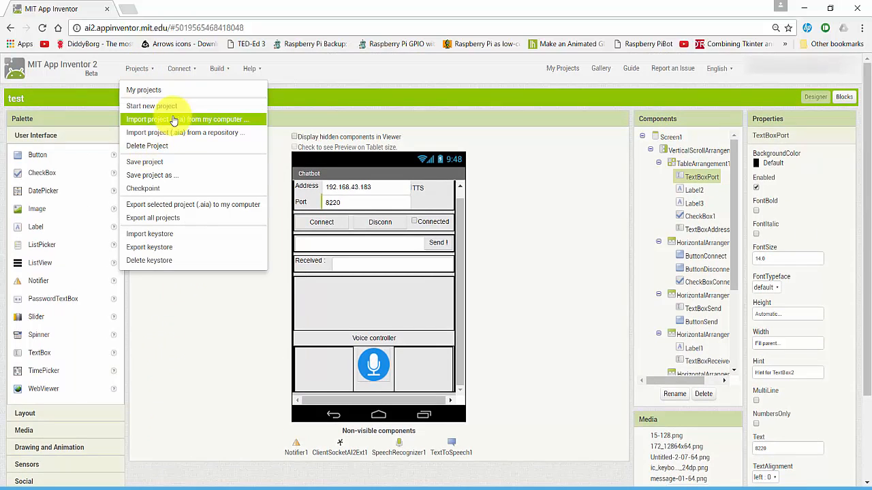
{"action": "mouse_move", "coordinate": [275, 119]}
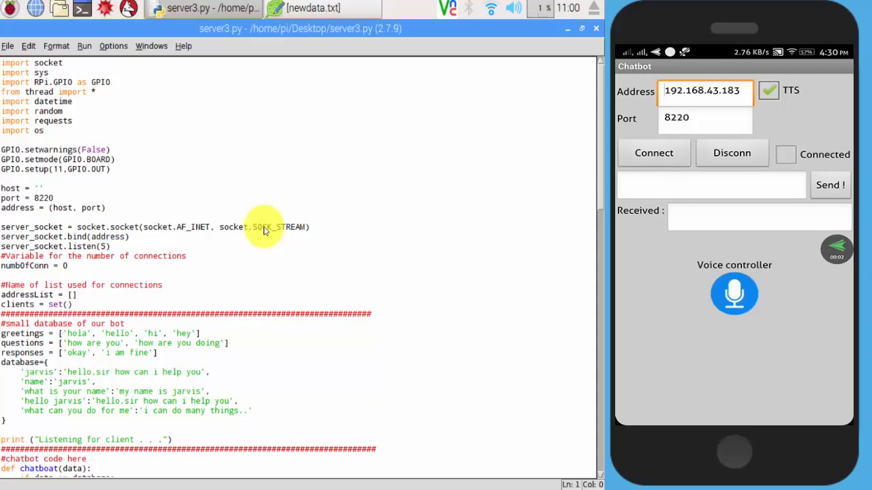
Start server3.py with Run > Run Module so the shell listens for a client
{"action": "left_click", "coordinate": [84, 45]}
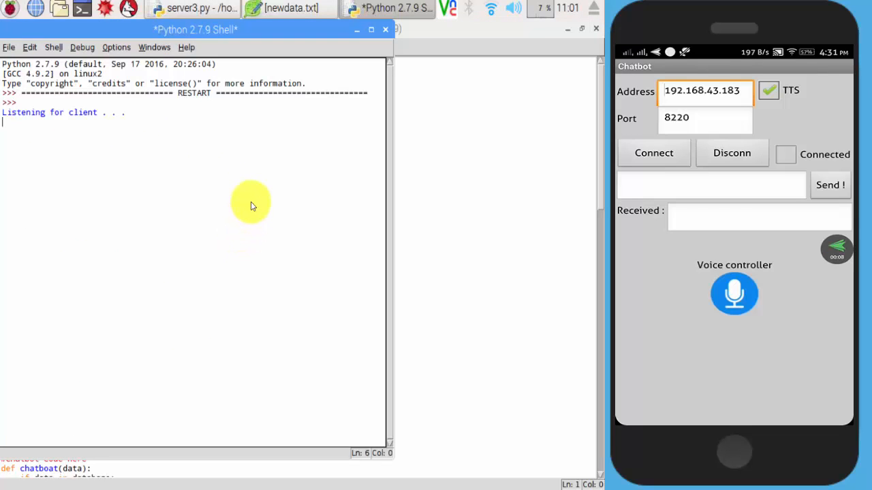
{"action": "mouse_move", "coordinate": [116, 34]}
{"action": "type", "text": "ho"}
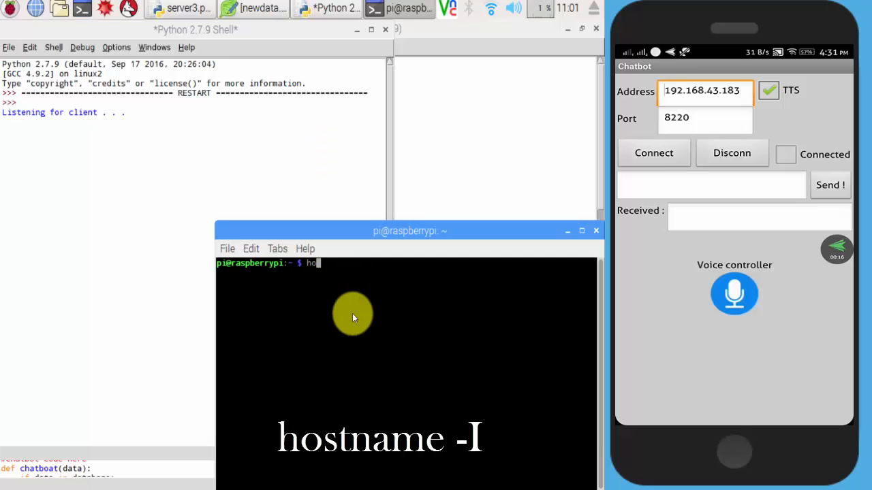
Run 'hostname -I' in LXTerminal to show the Pi address 192.168.43.183
{"action": "type", "text": "stname -I"}
{"action": "key", "text": "Return"}
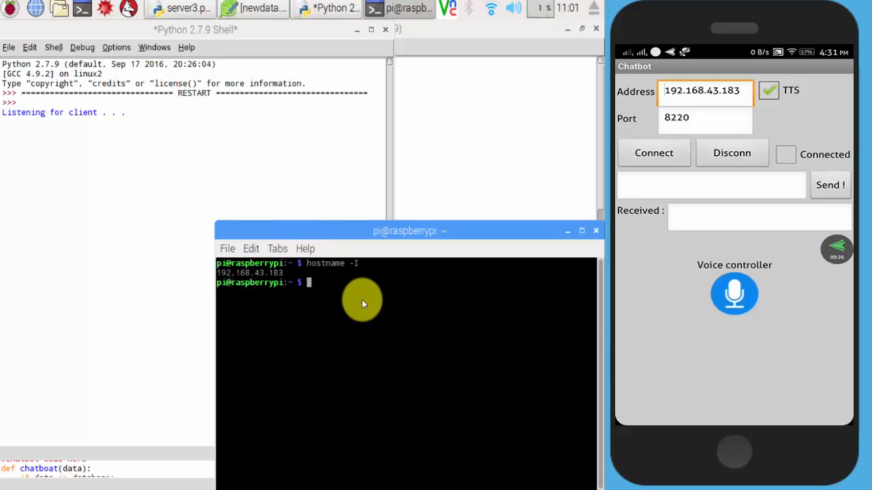
{"action": "mouse_move", "coordinate": [333, 286]}
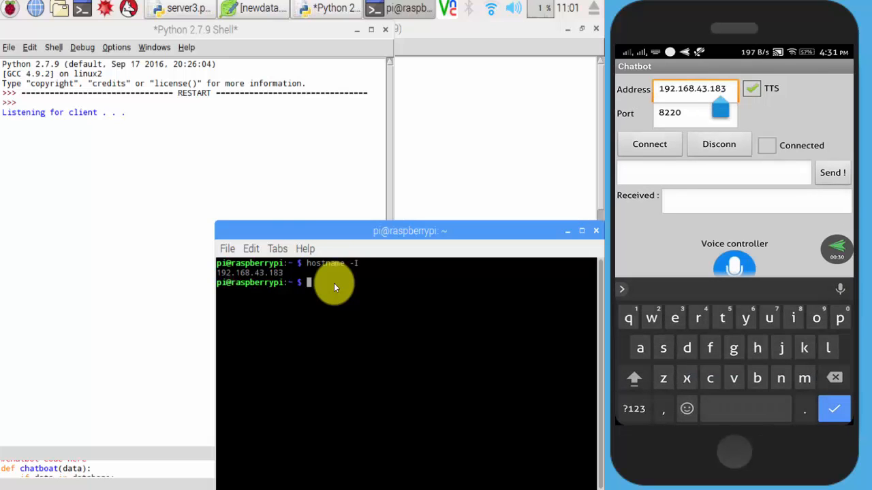
Connect the app to the Pi server, send hi and hello, and start voice input
{"action": "left_click", "coordinate": [695, 112]}
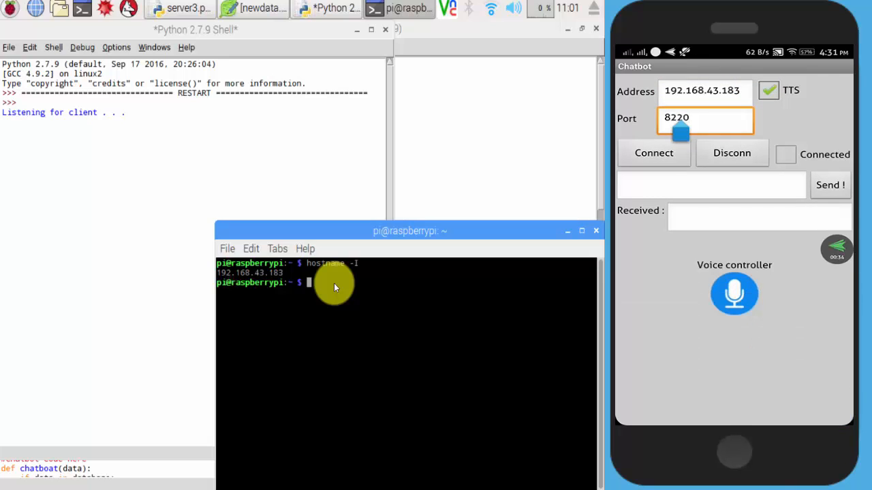
{"action": "left_click", "coordinate": [653, 153]}
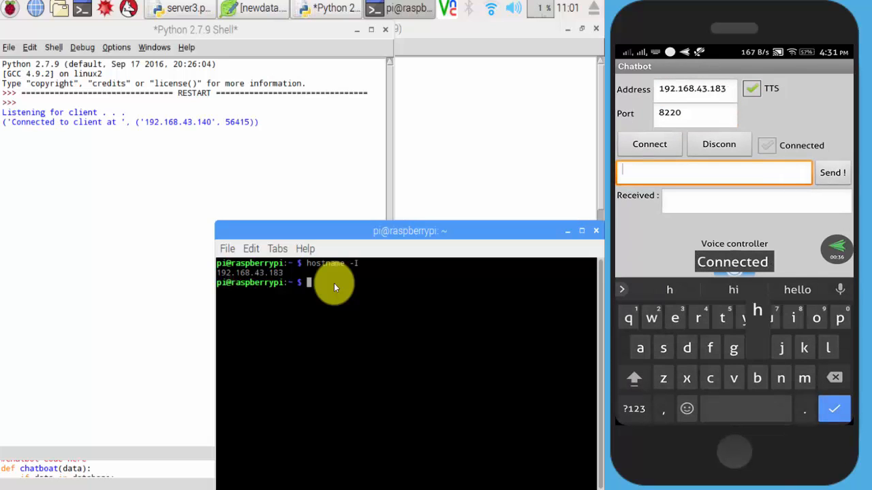
{"action": "left_click", "coordinate": [832, 172]}
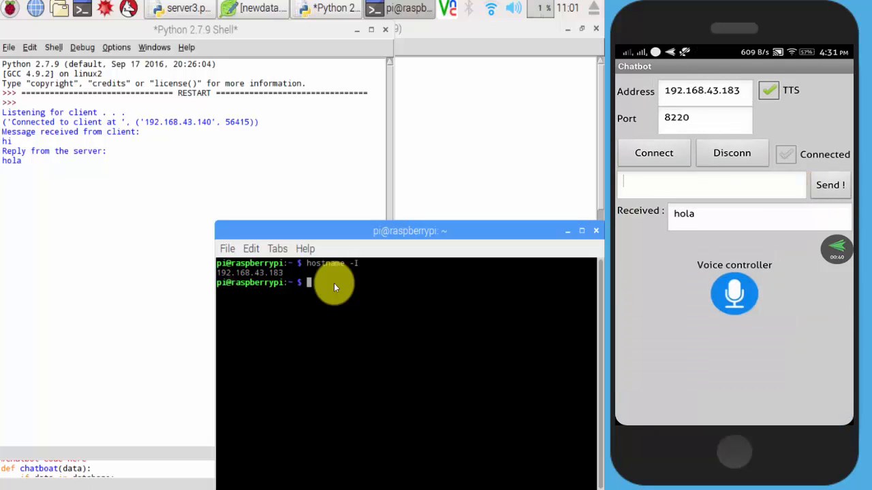
{"action": "left_click", "coordinate": [734, 294]}
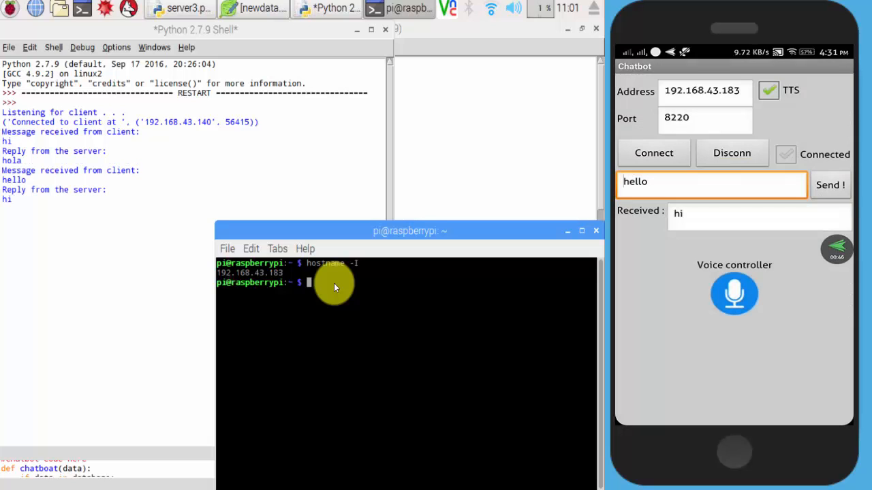
{"action": "left_click", "coordinate": [734, 293]}
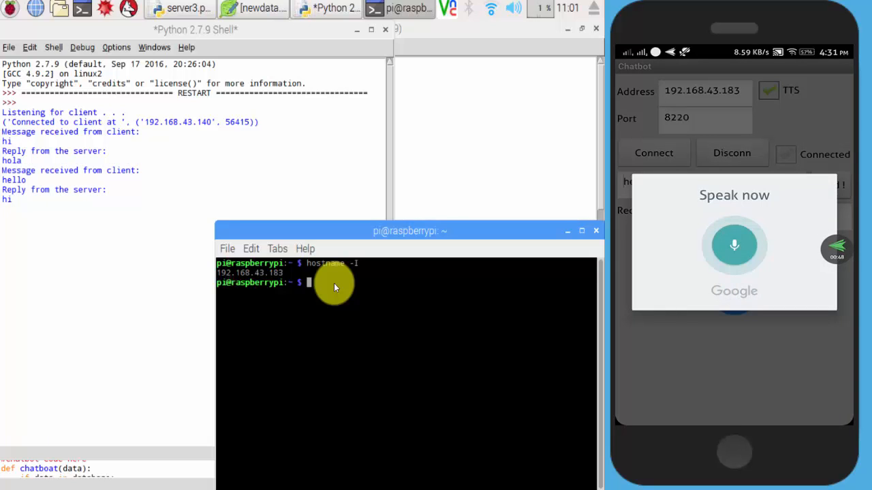